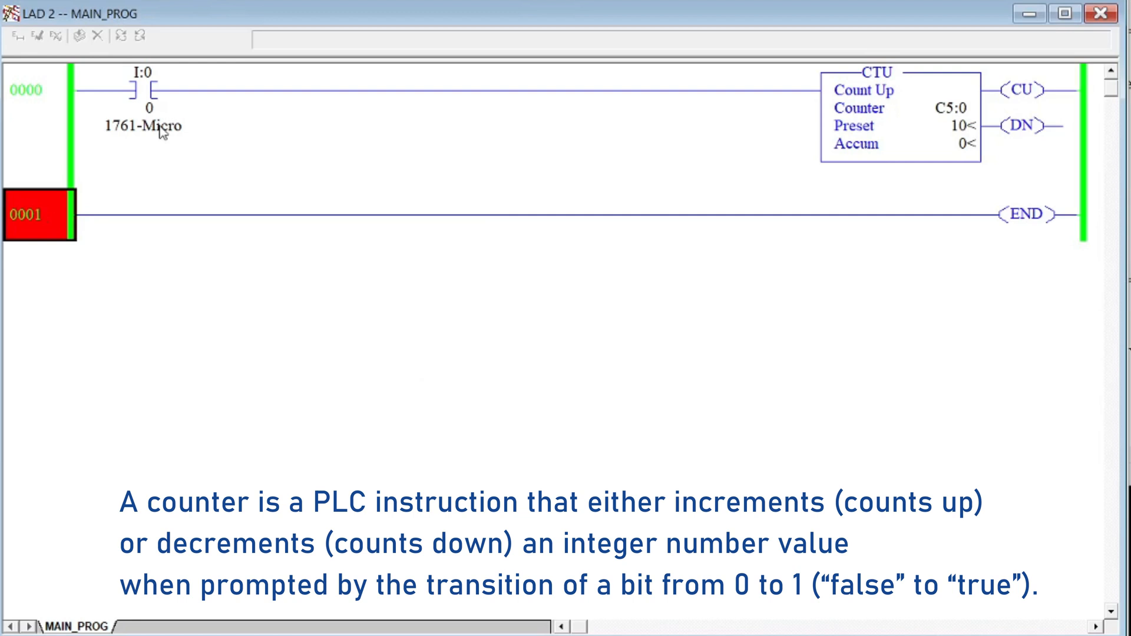
Toggle input bit I:0/0 on, off and on so counter C5:0 accumulates to 2
{"action": "right_click", "coordinate": [148, 108]}
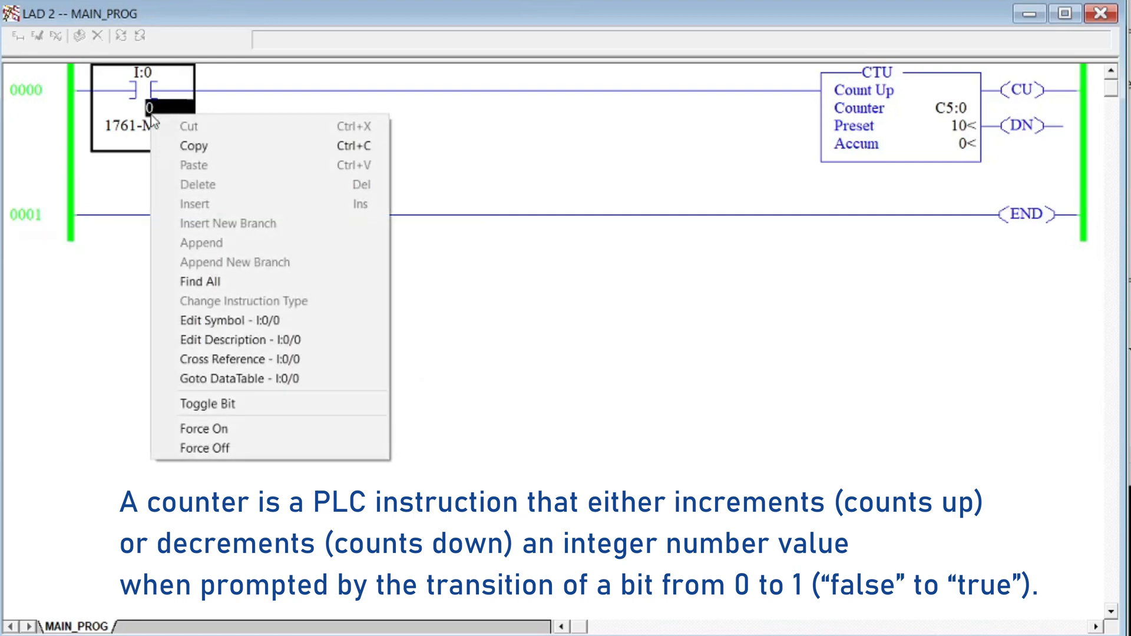
{"action": "mouse_move", "coordinate": [208, 403]}
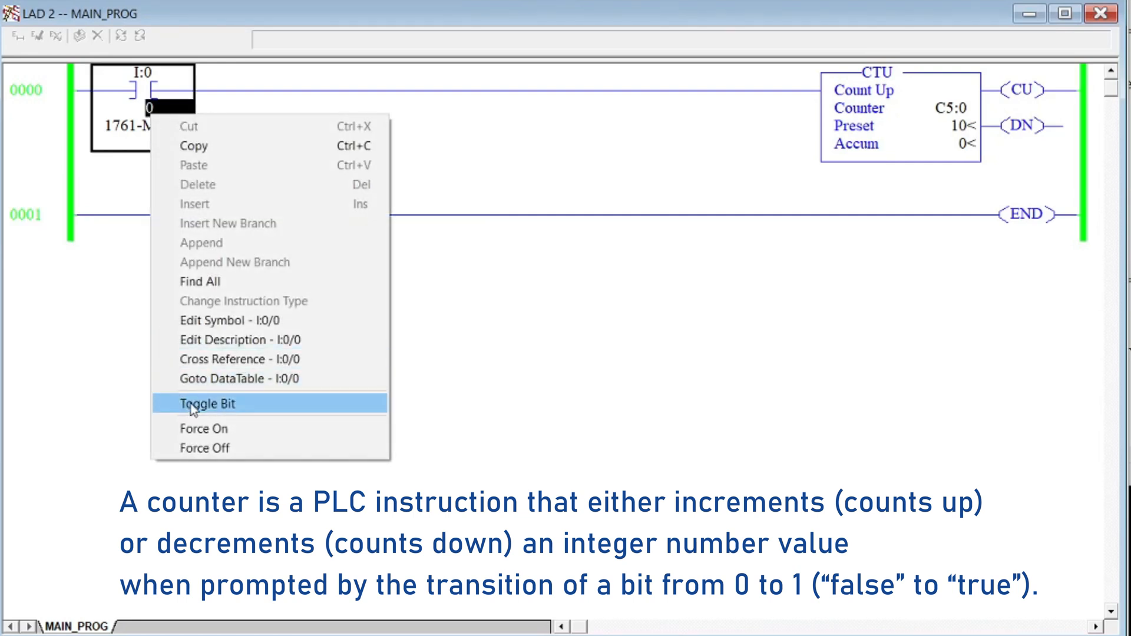
{"action": "left_click", "coordinate": [205, 404]}
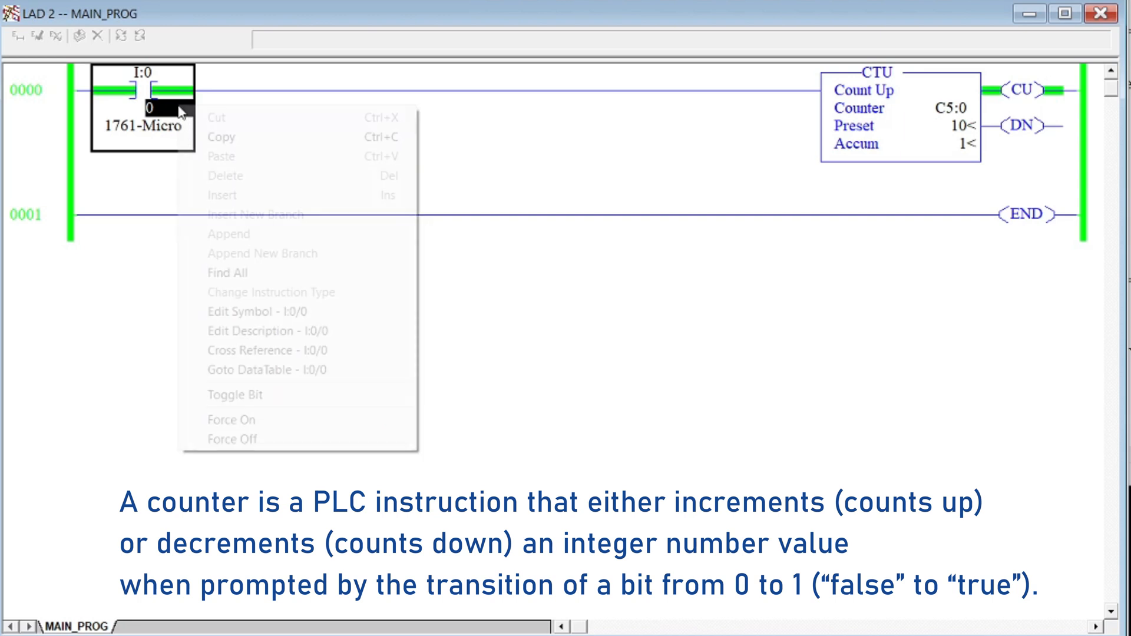
{"action": "mouse_move", "coordinate": [233, 395]}
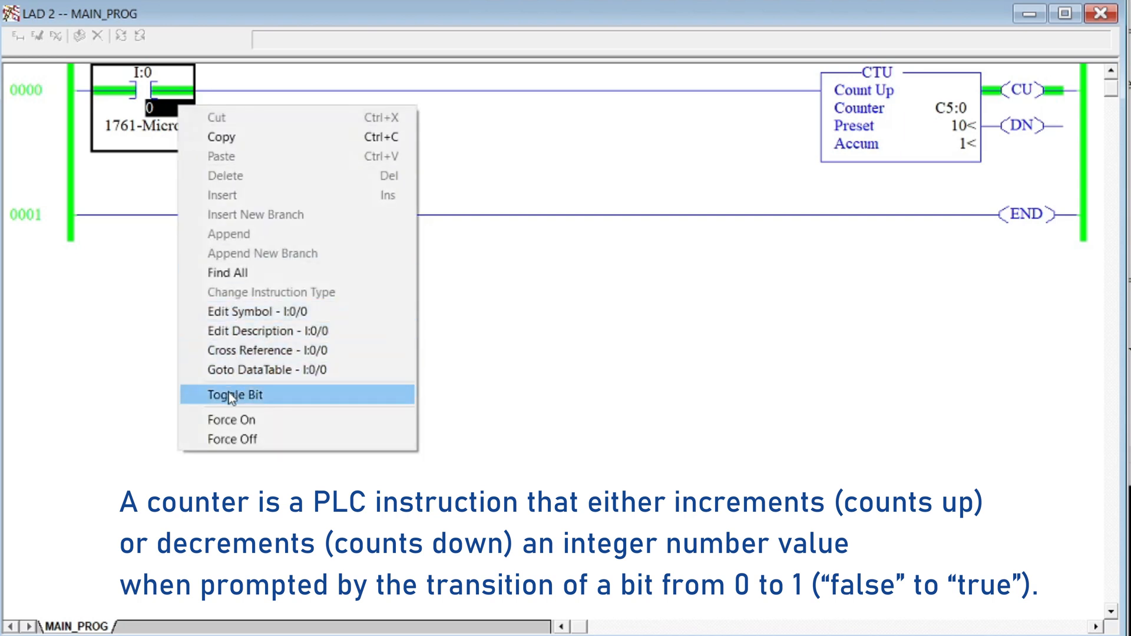
{"action": "mouse_move", "coordinate": [209, 298]}
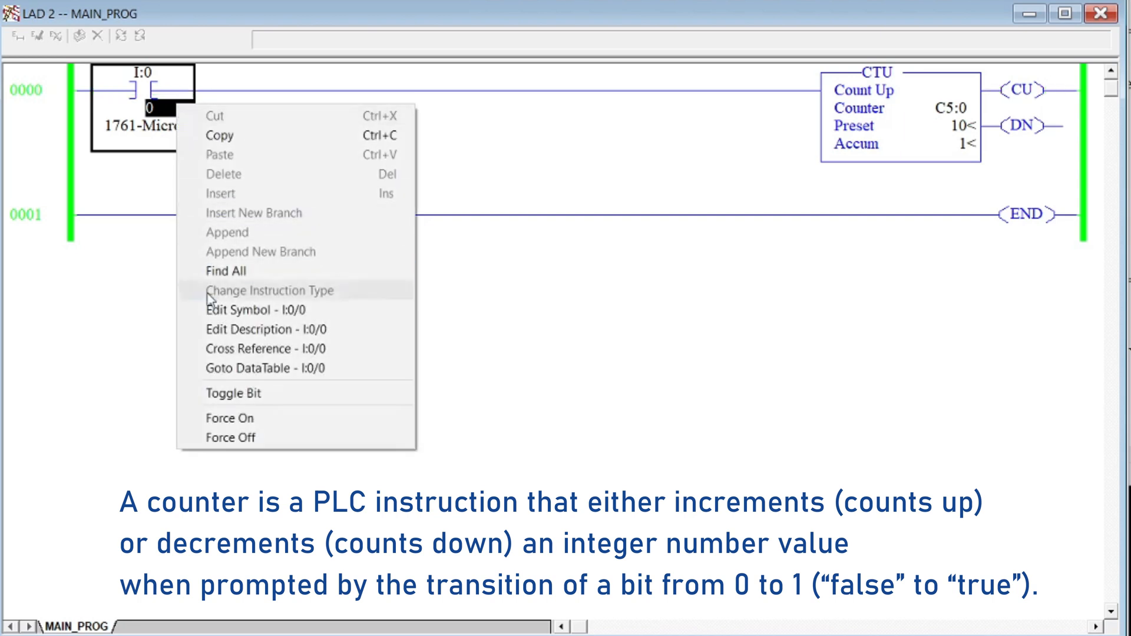
{"action": "left_click", "coordinate": [232, 393]}
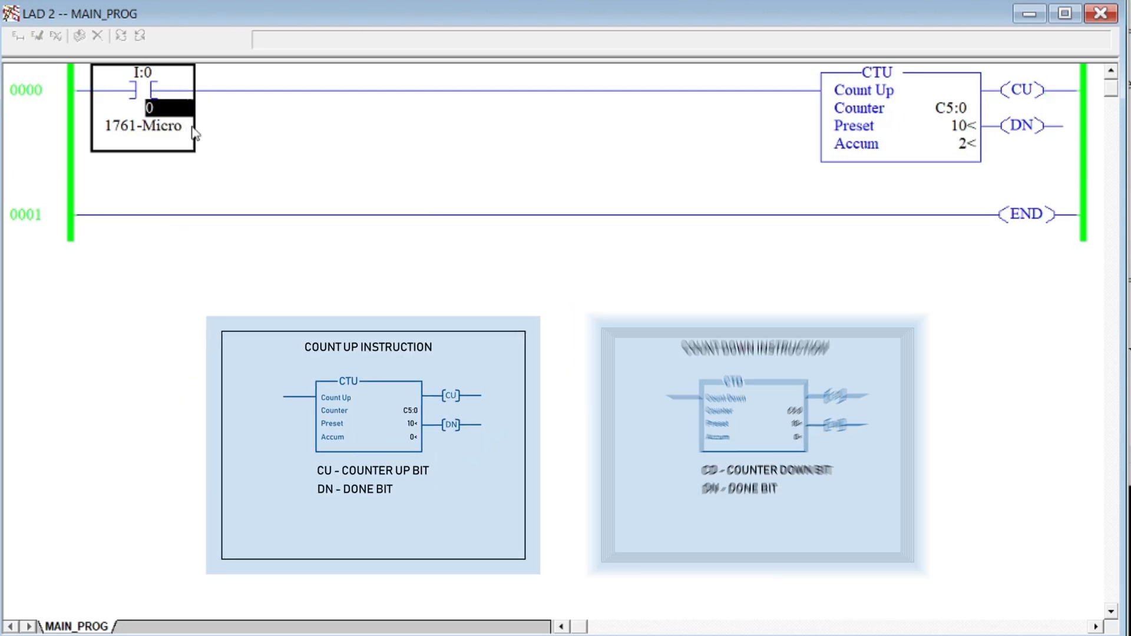
Pulse input I:0/0 again, pushing counter C5:0's accumulator toward 7 of preset 10
{"action": "left_click", "coordinate": [142, 90]}
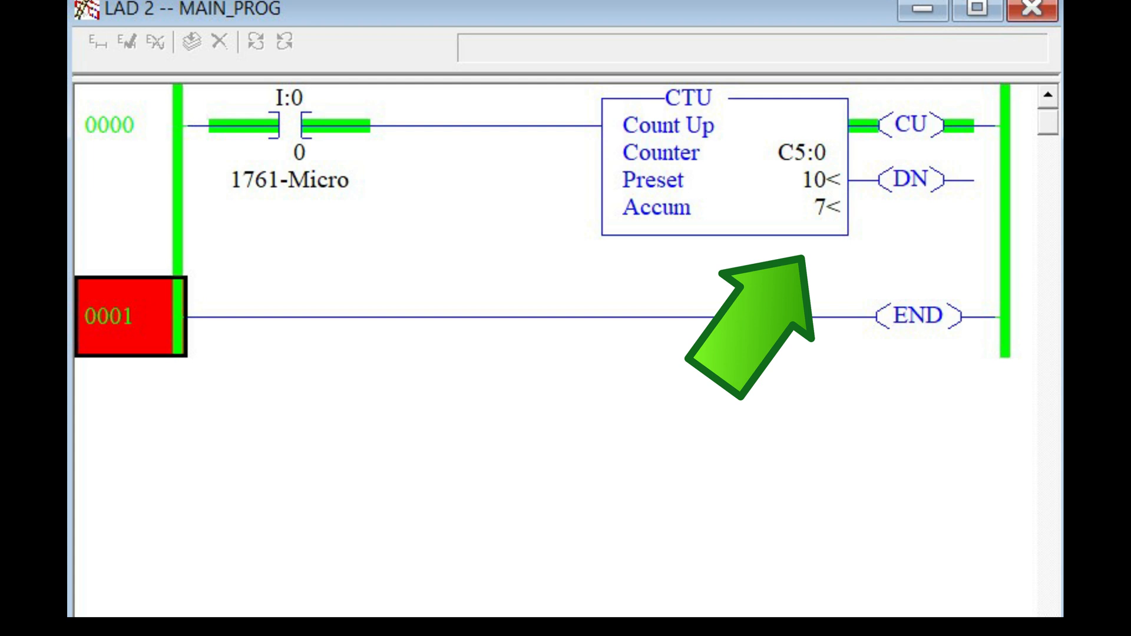
{"action": "mouse_move", "coordinate": [931, 72]}
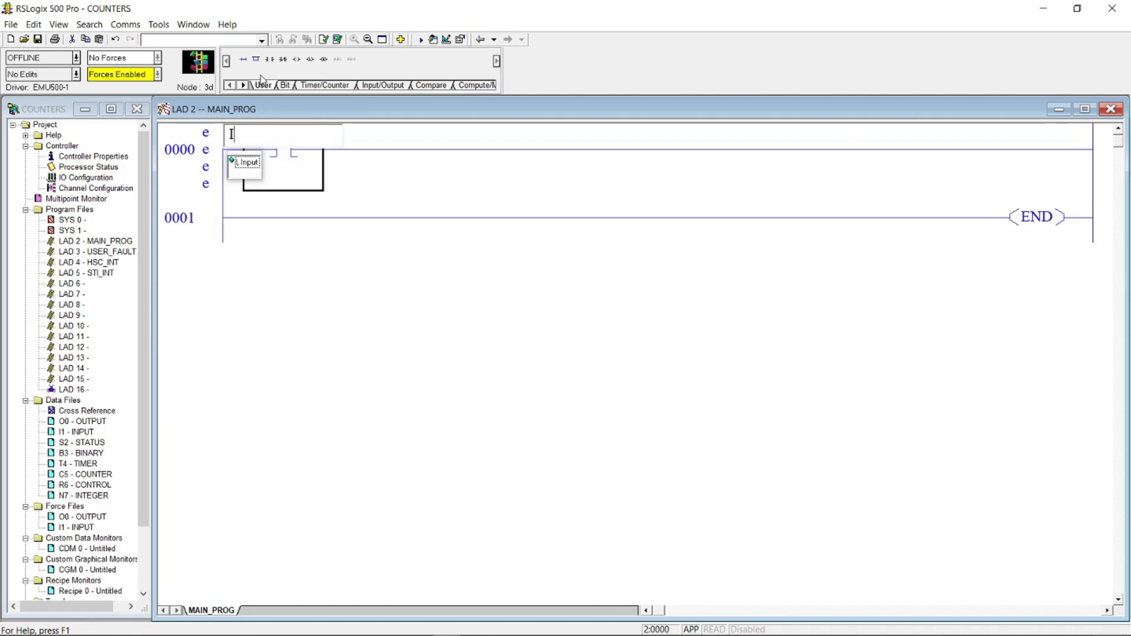
Address the rung 0000 XIC contact as I:0/1 with description 'Toggle Switch'
{"action": "type", "text": ":0/1"}
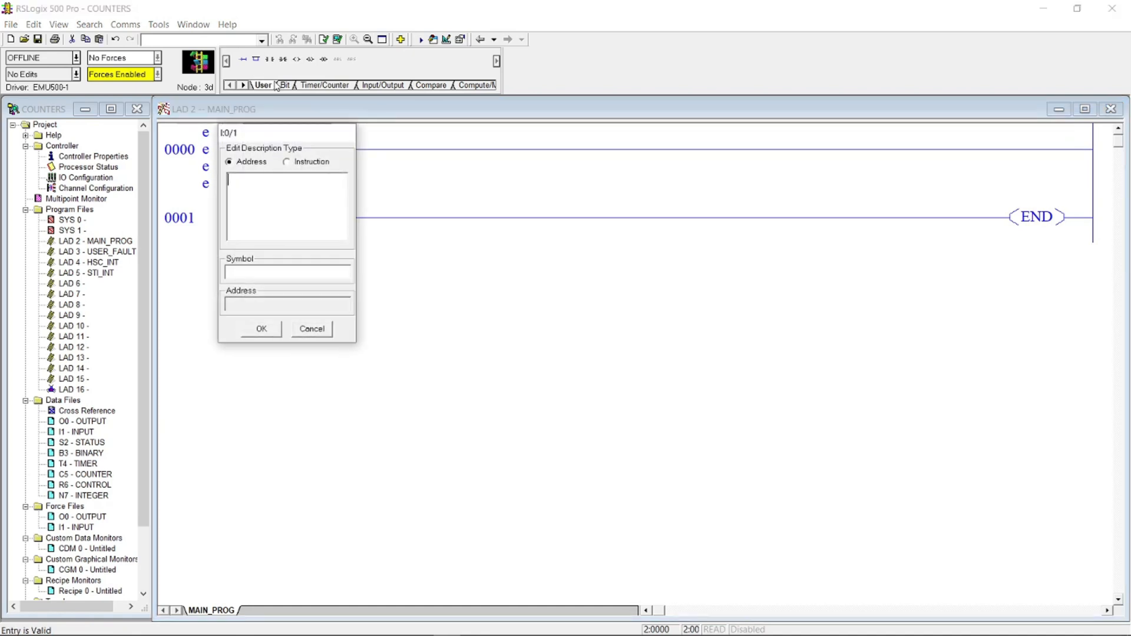
{"action": "type", "text": "To"}
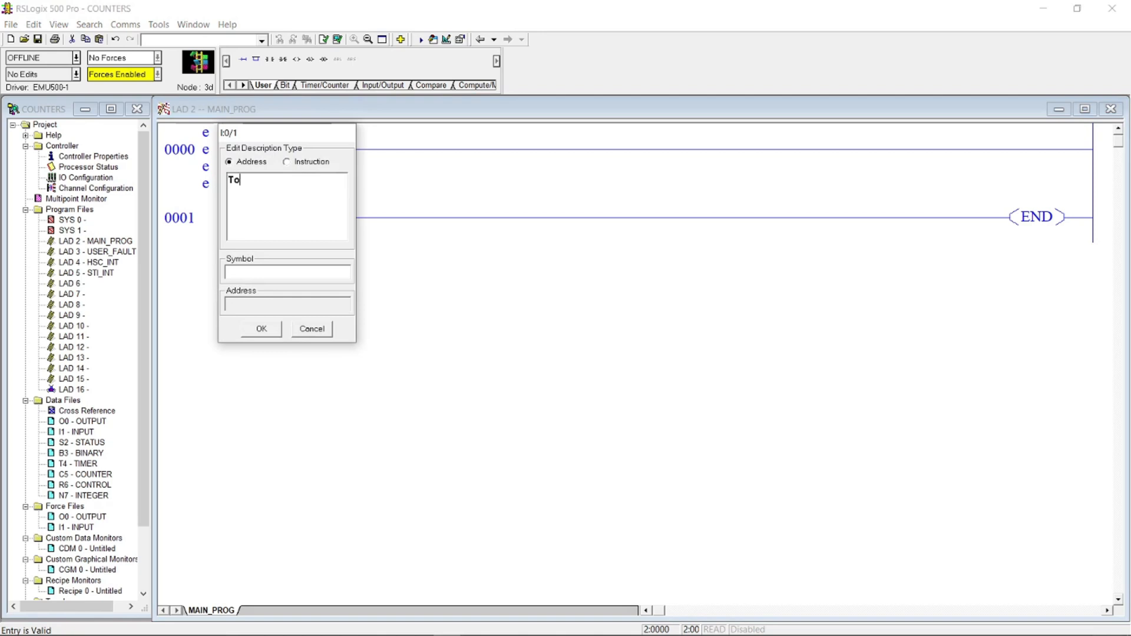
{"action": "type", "text": "ggle S"}
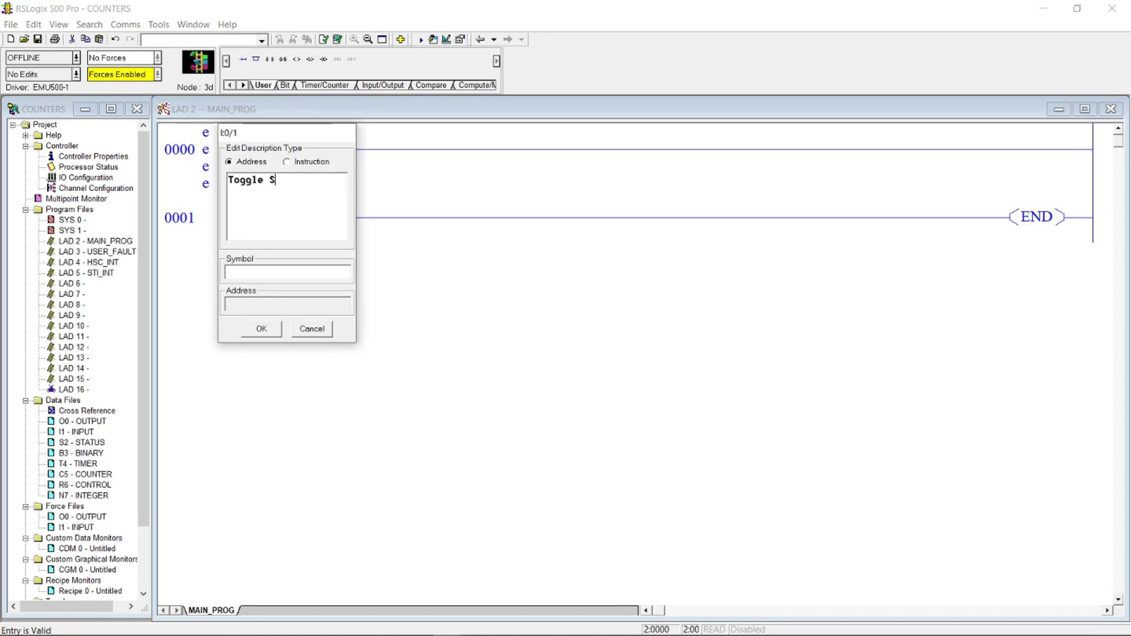
{"action": "type", "text": "witch"}
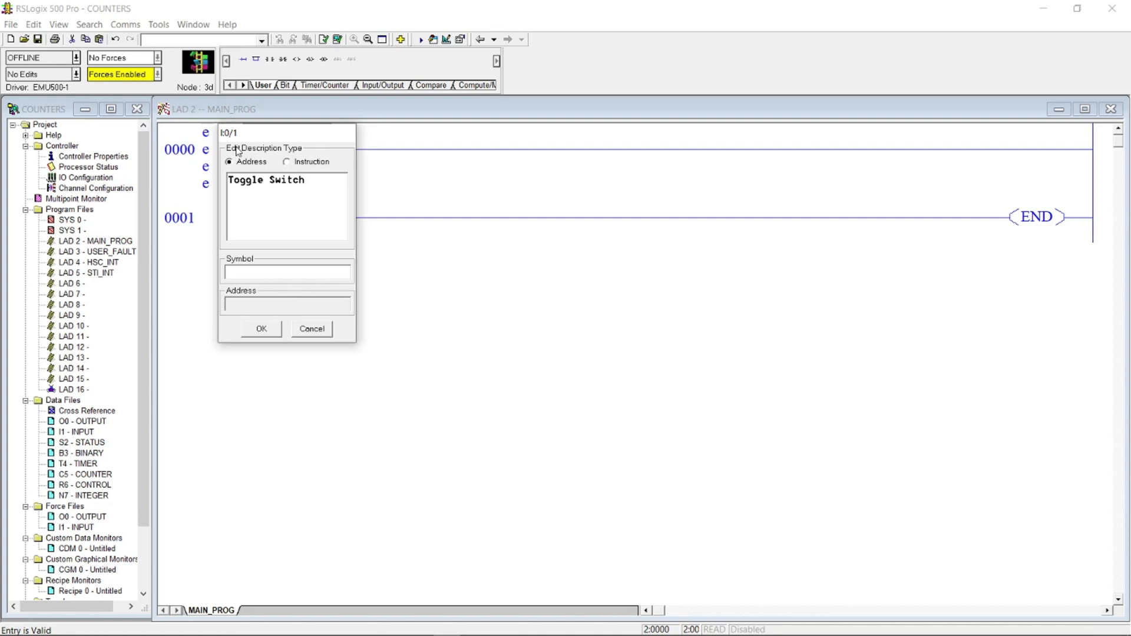
{"action": "left_click", "coordinate": [260, 329]}
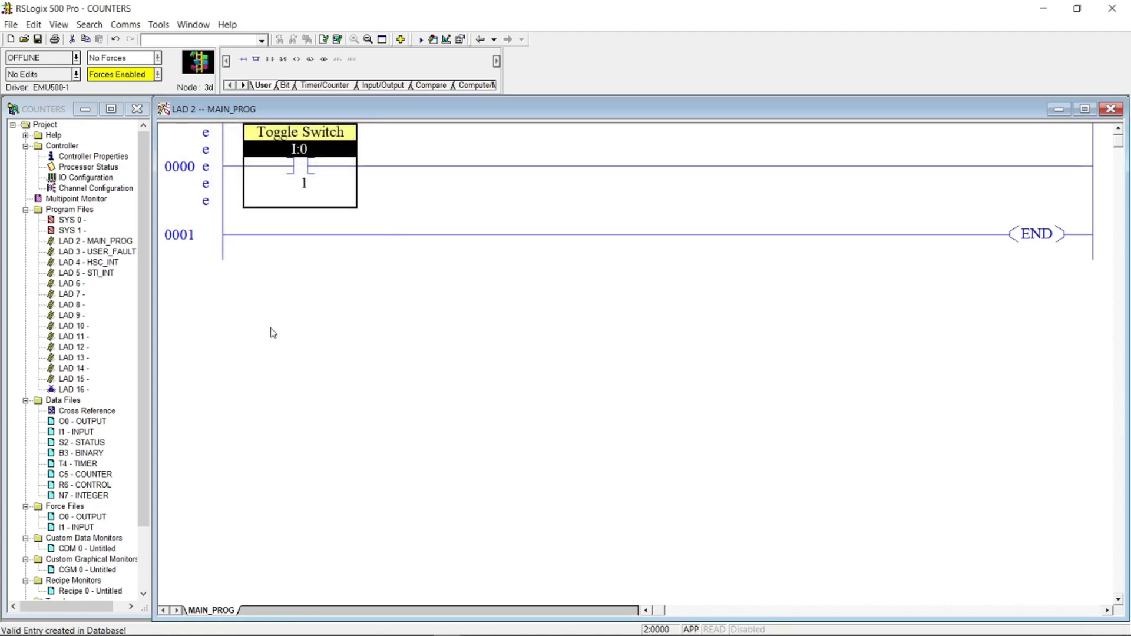
{"action": "mouse_move", "coordinate": [316, 92]}
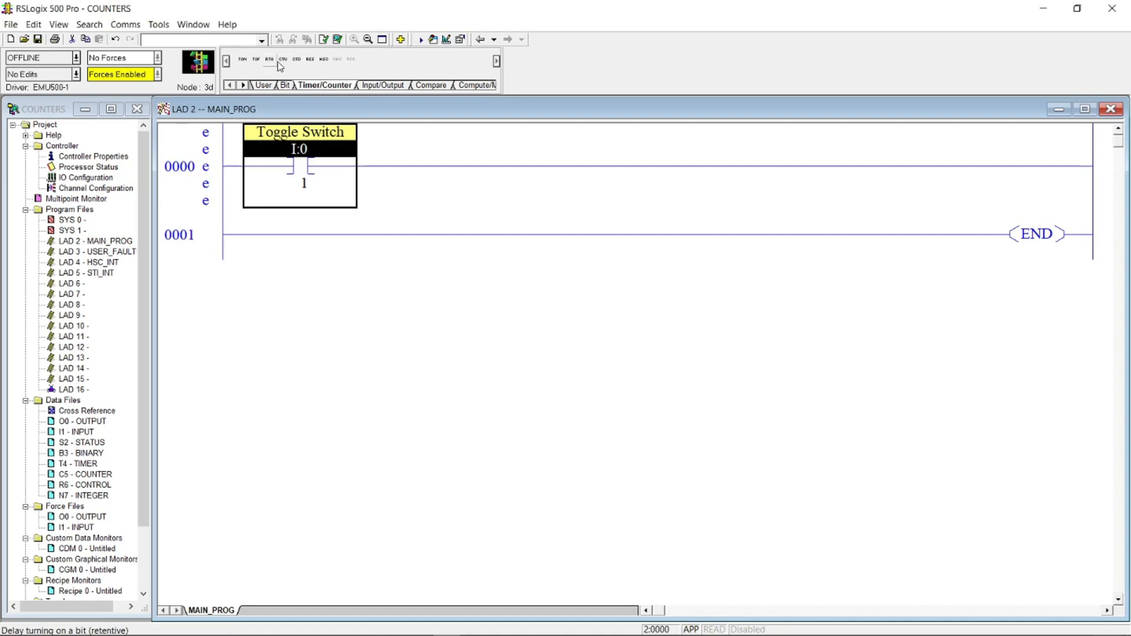
Add a CTU counter C5:0 with preset 3 and accum 0 ending rung 0000
{"action": "left_click", "coordinate": [282, 59]}
{"action": "type", "text": "C"}
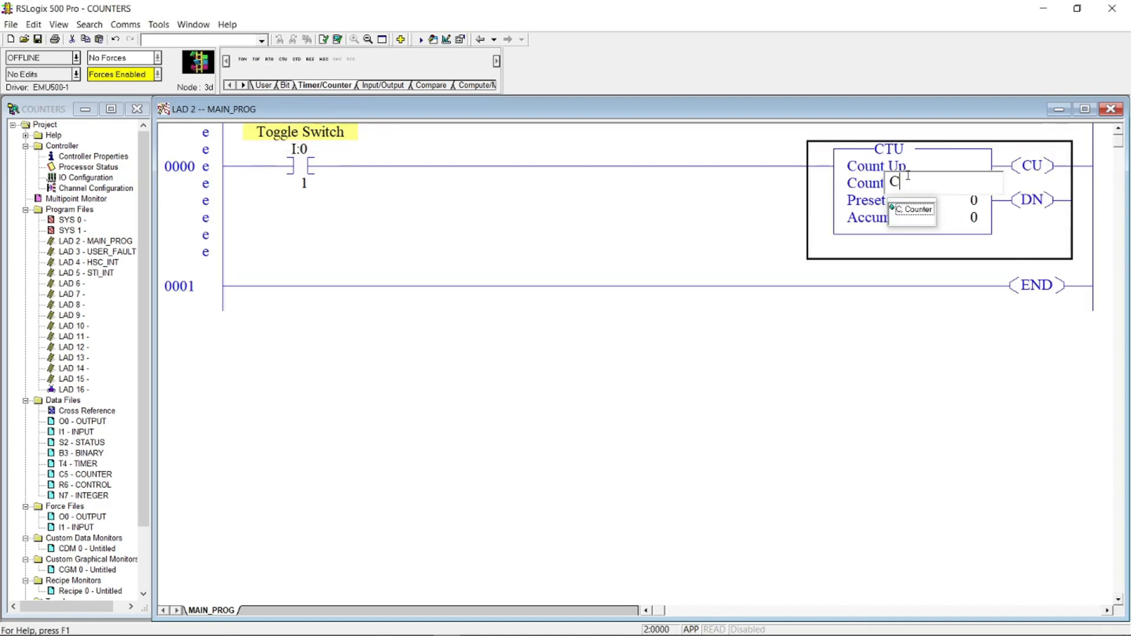
{"action": "type", "text": "5:0"}
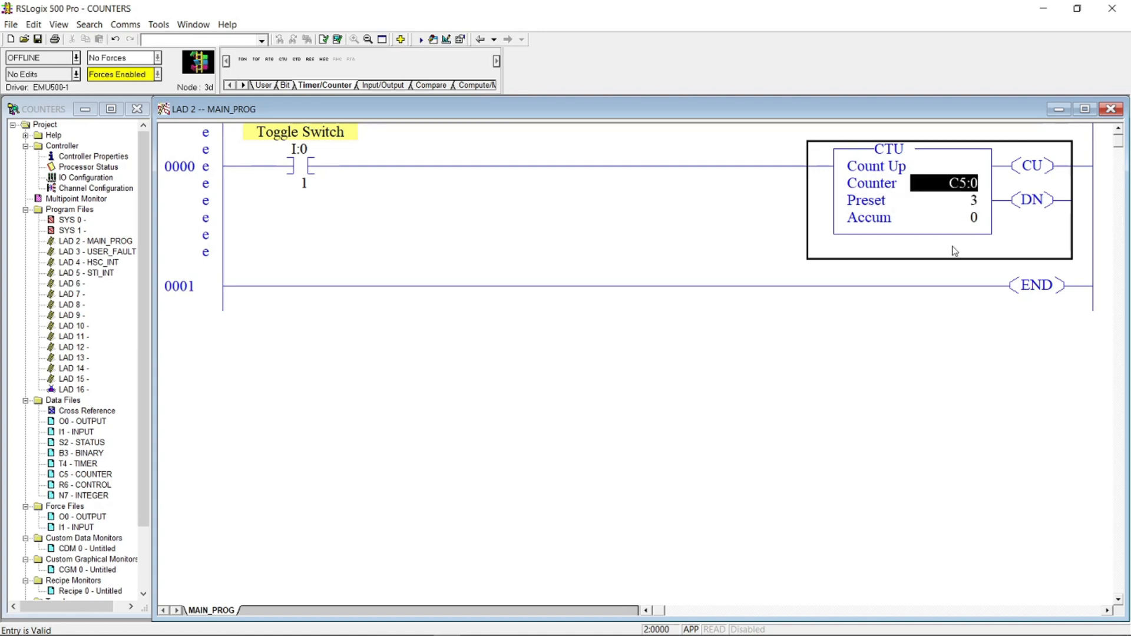
{"action": "mouse_move", "coordinate": [433, 288]}
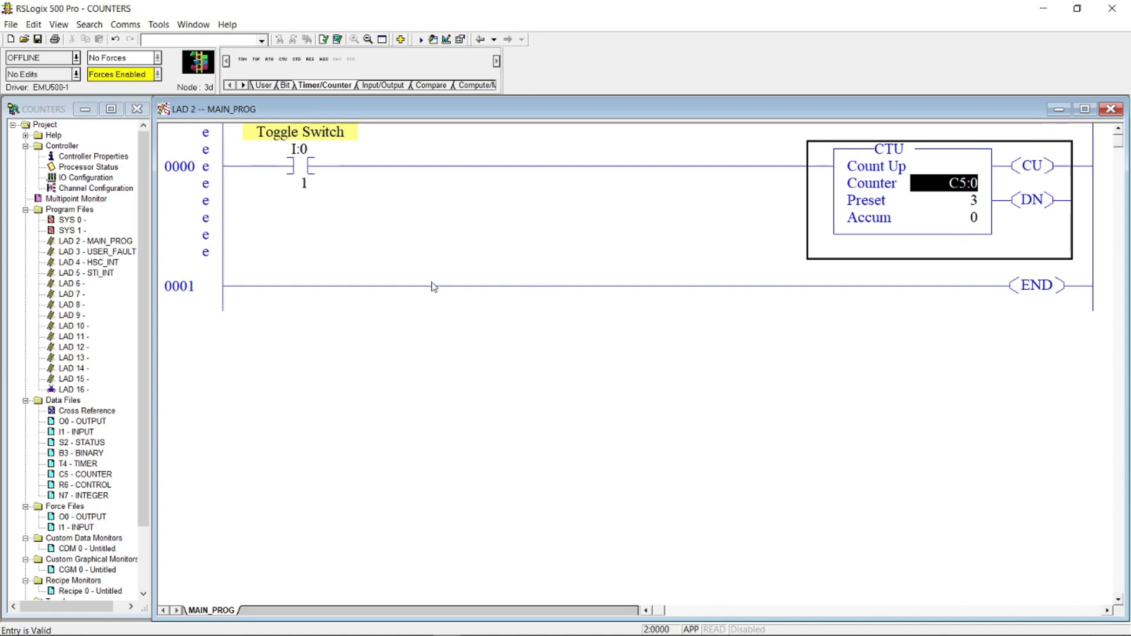
{"action": "left_click", "coordinate": [179, 285]}
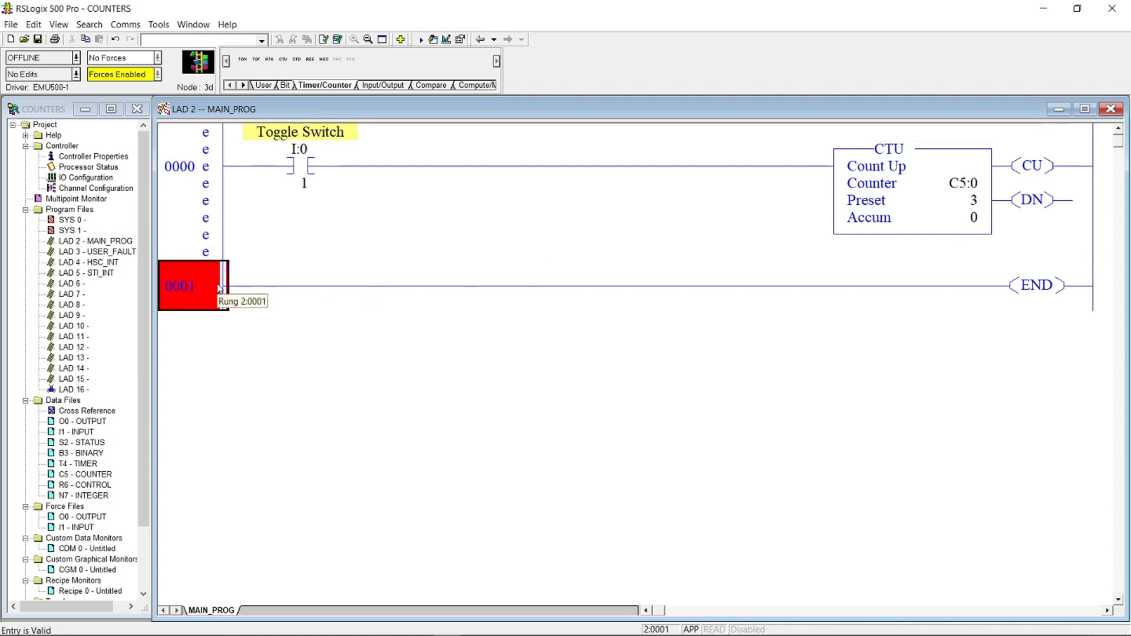
{"action": "mouse_move", "coordinate": [162, 175]}
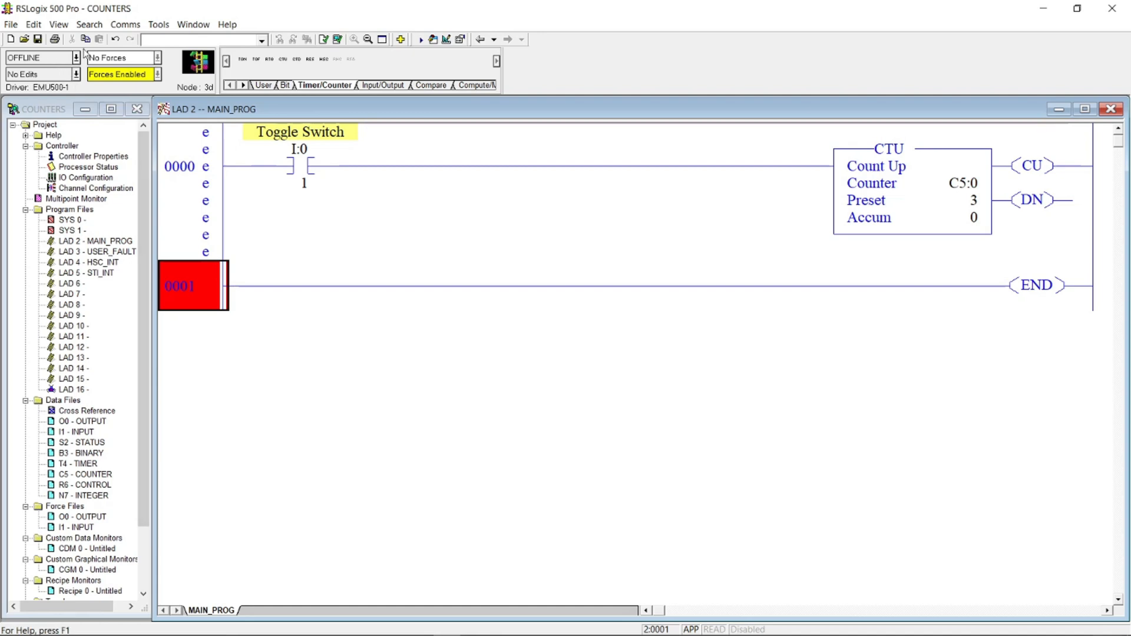
Download the counter program to the MicroLogix 1000 emulator, accepting the revision note
{"action": "left_click", "coordinate": [125, 23]}
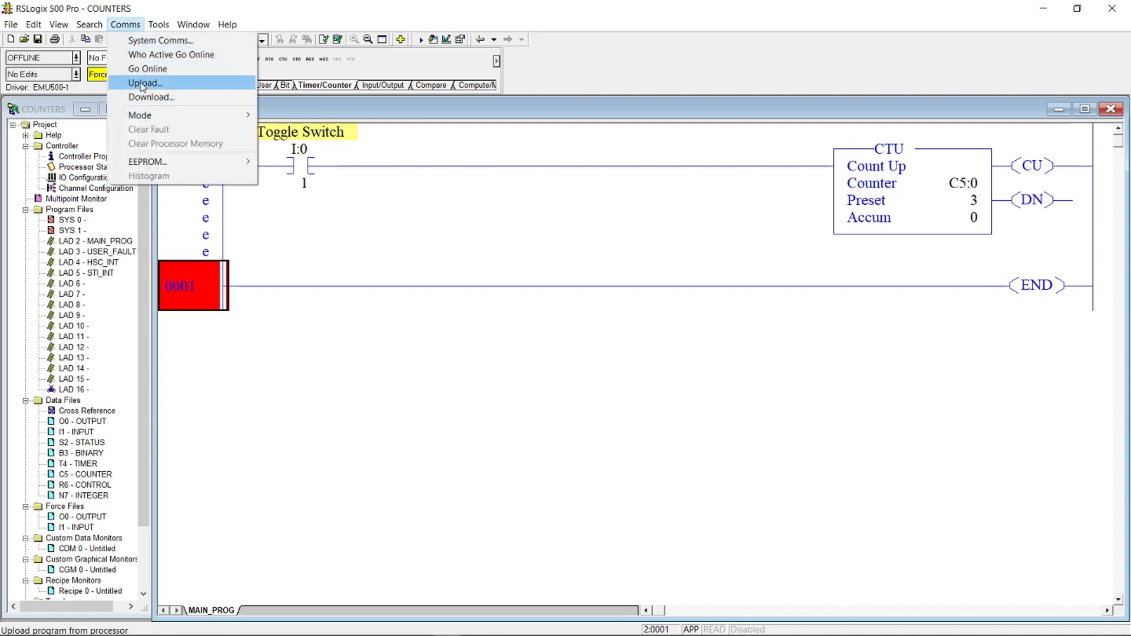
{"action": "left_click", "coordinate": [145, 82]}
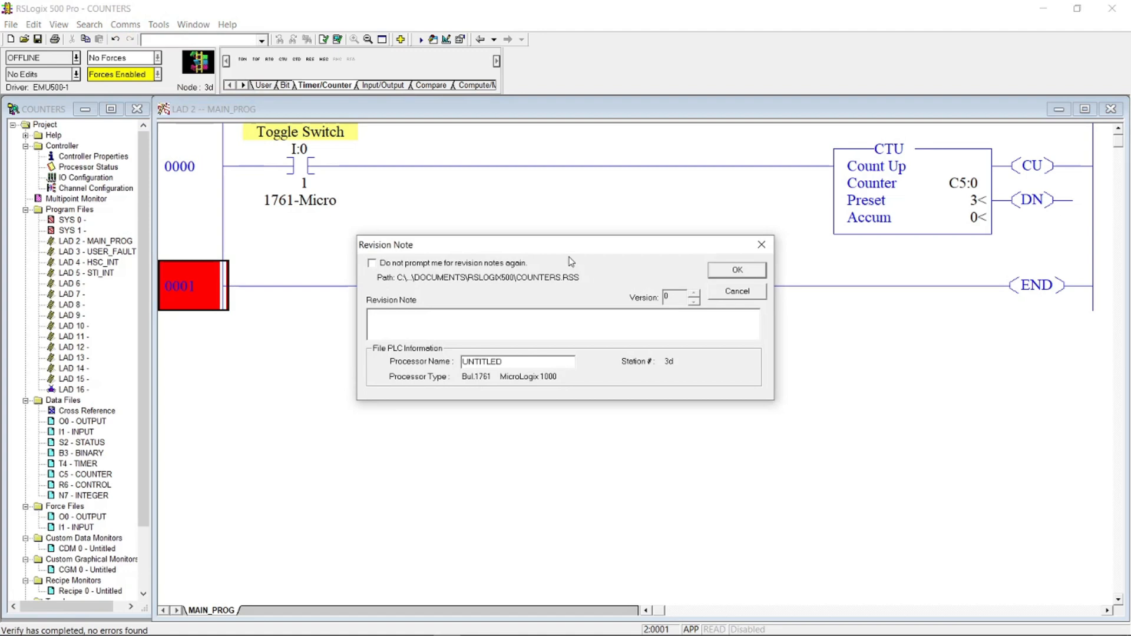
{"action": "left_click", "coordinate": [735, 268]}
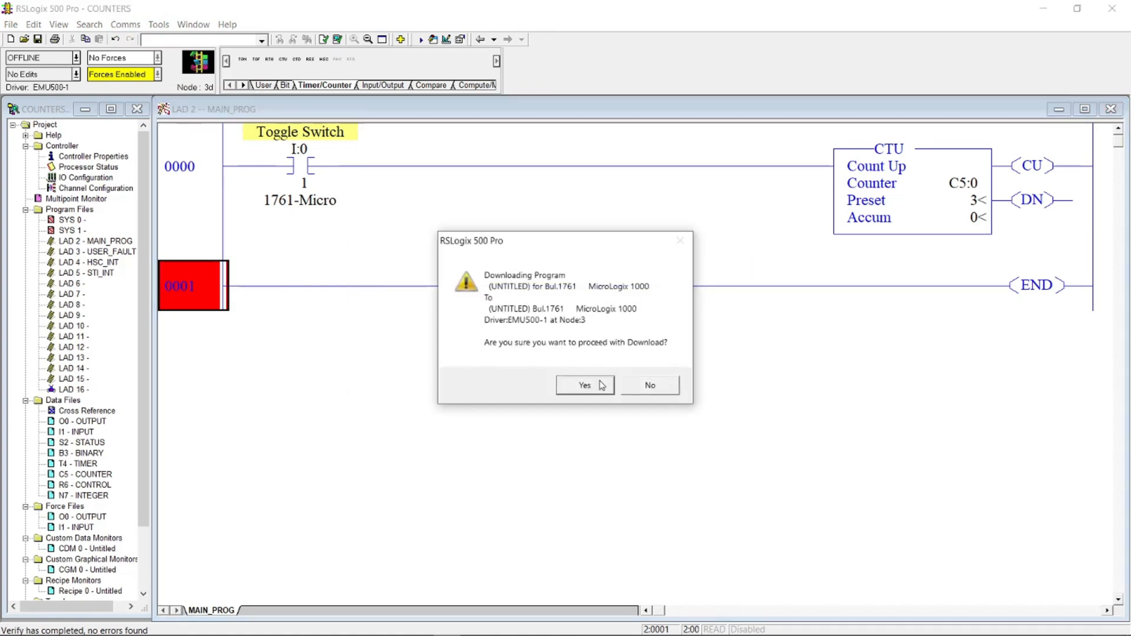
{"action": "left_click", "coordinate": [584, 384]}
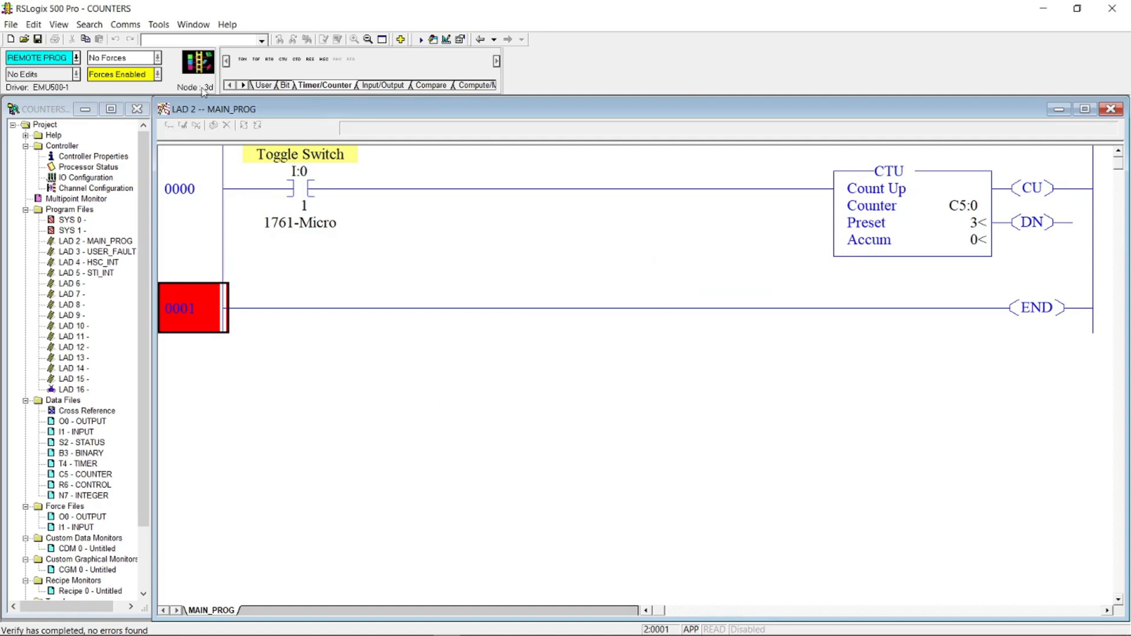
Switch the emulated processor into Run mode and confirm the change
{"action": "left_click", "coordinate": [75, 58]}
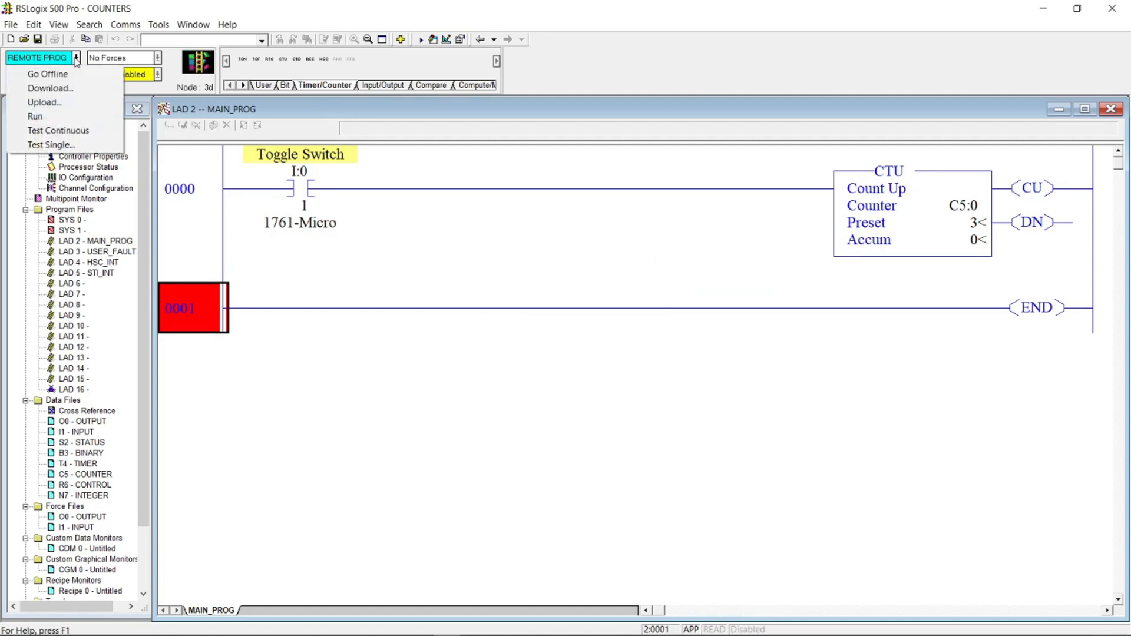
{"action": "left_click", "coordinate": [34, 116]}
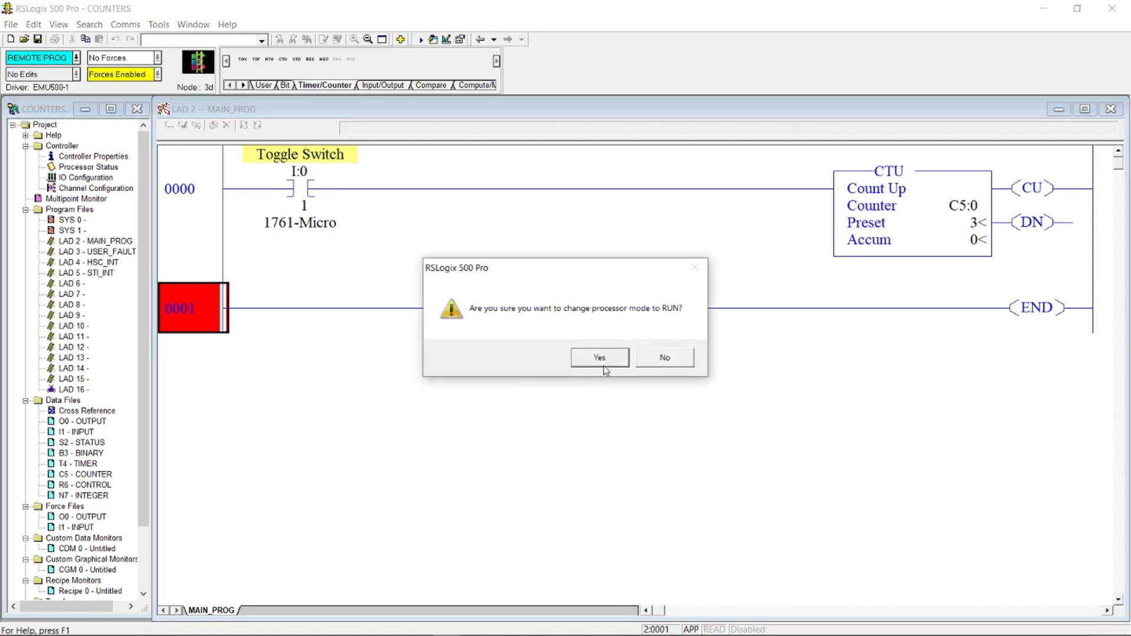
{"action": "left_click", "coordinate": [598, 357]}
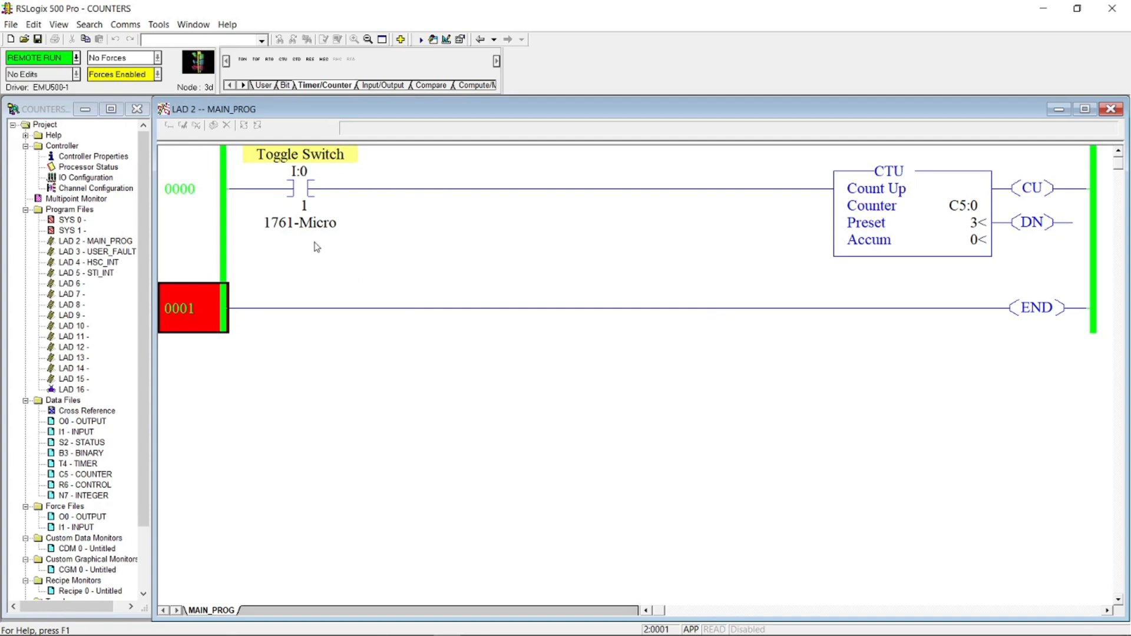
Toggle input I:0/1 on, off and on again, raising counter C5:0's accumulator toward 3
{"action": "right_click", "coordinate": [301, 188]}
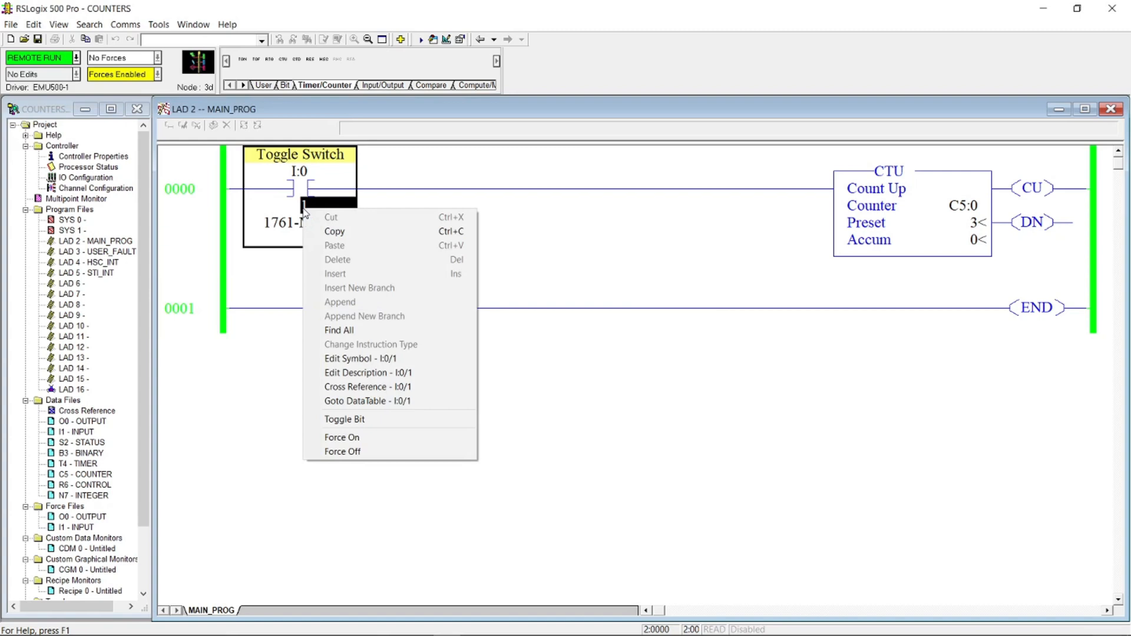
{"action": "mouse_move", "coordinate": [345, 420]}
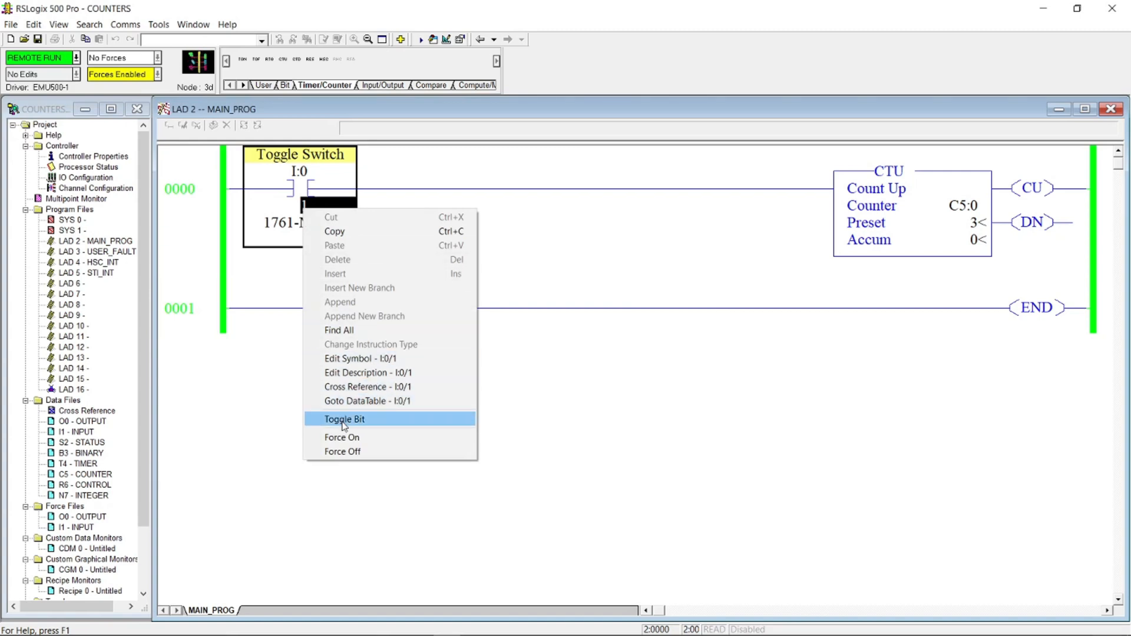
{"action": "left_click", "coordinate": [346, 419]}
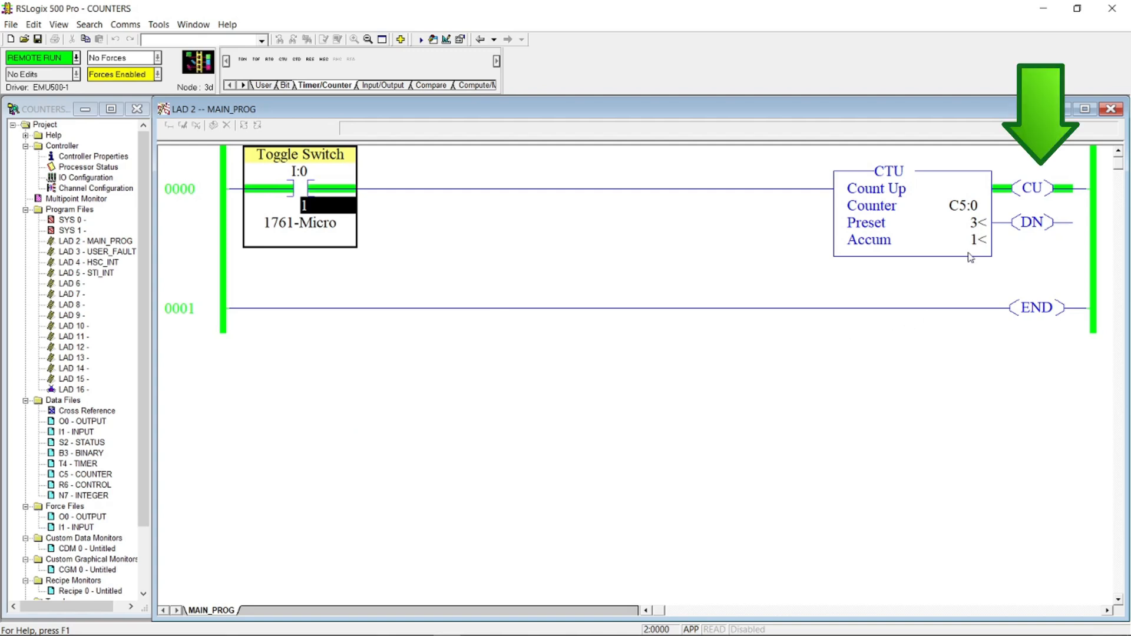
{"action": "right_click", "coordinate": [303, 204]}
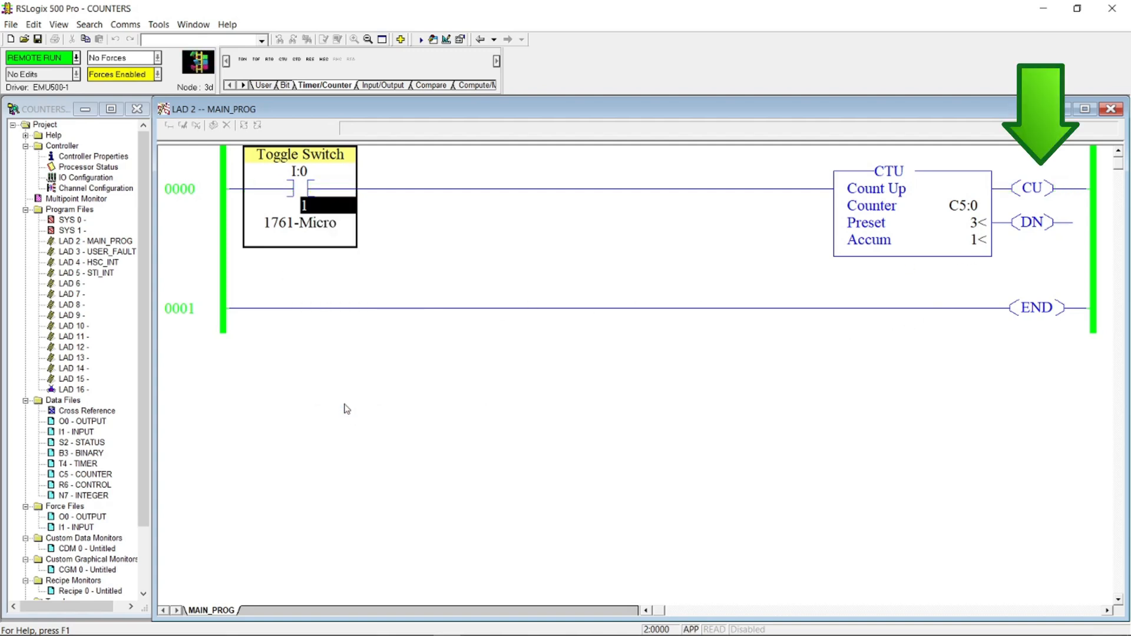
{"action": "right_click", "coordinate": [300, 205]}
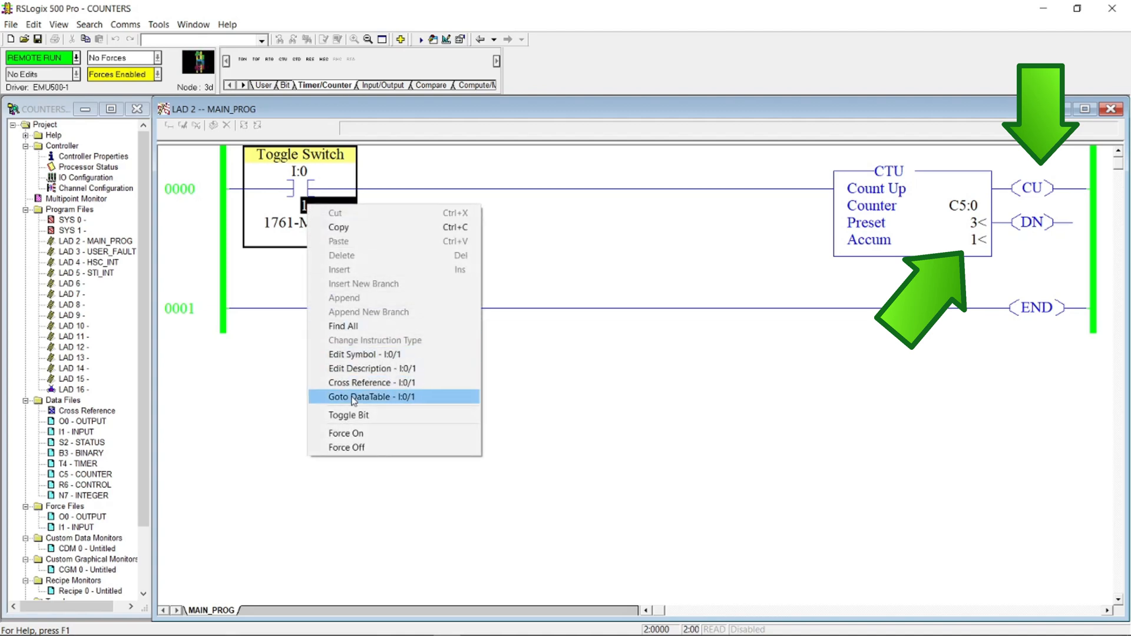
{"action": "left_click", "coordinate": [349, 415]}
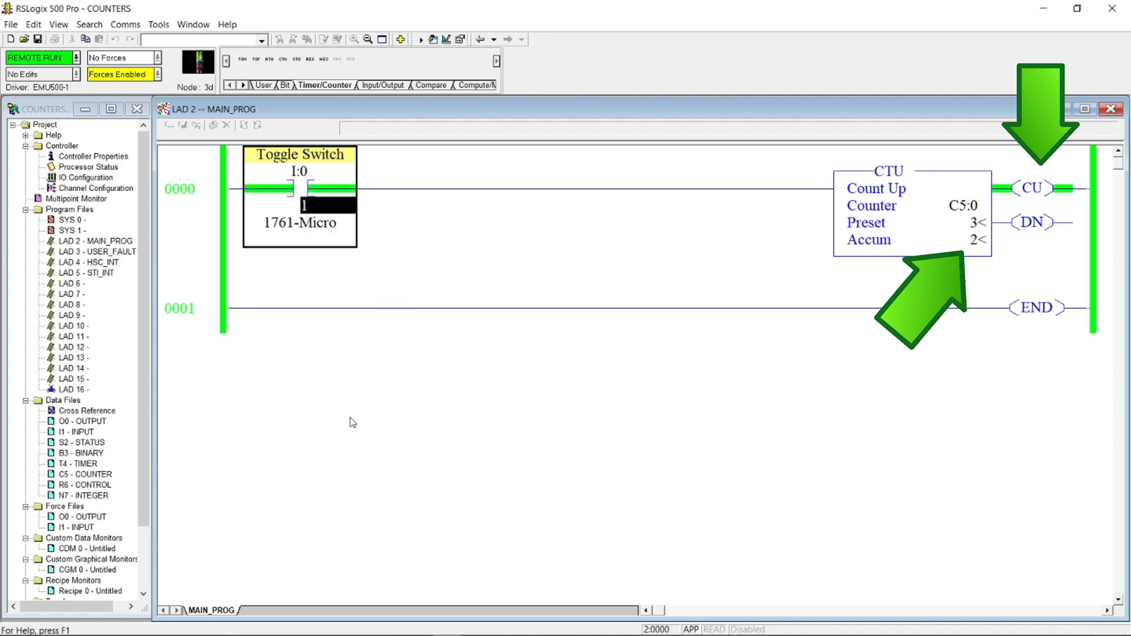
Keep toggling I:0/1 until C5:0 reaches preset 3 and the DN bit energizes
{"action": "right_click", "coordinate": [300, 189]}
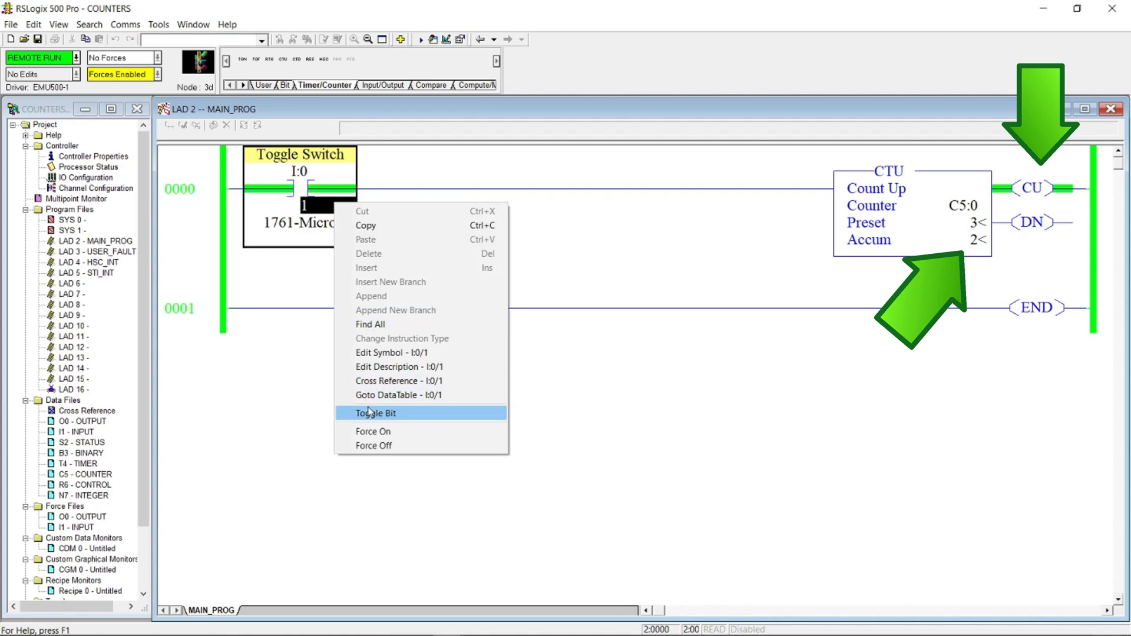
{"action": "left_click", "coordinate": [375, 412]}
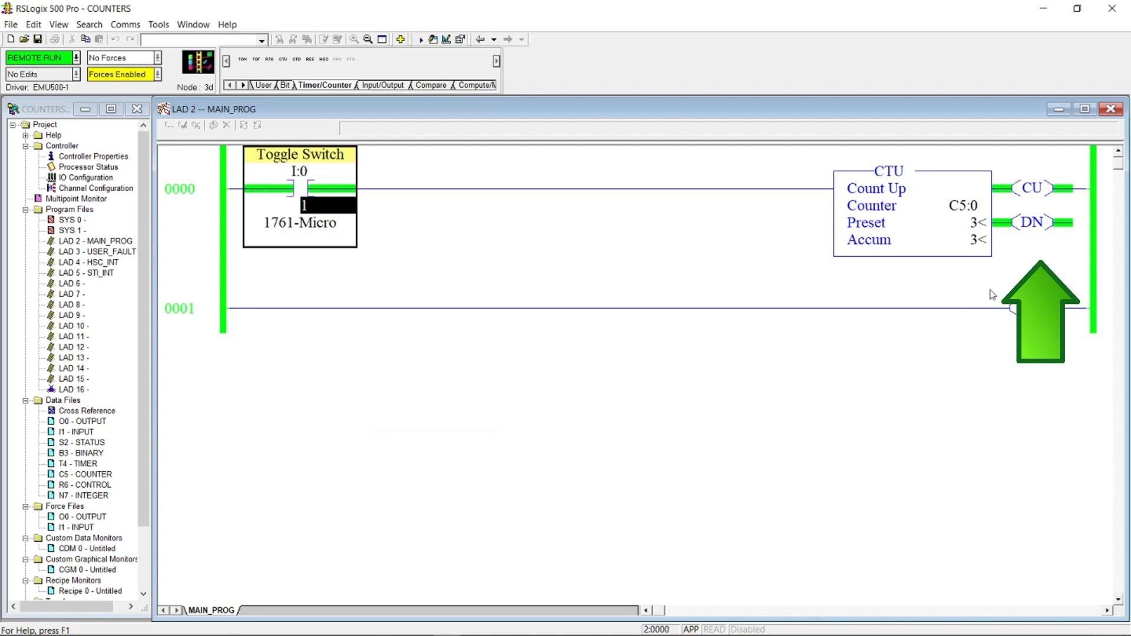
{"action": "mouse_move", "coordinate": [1002, 205]}
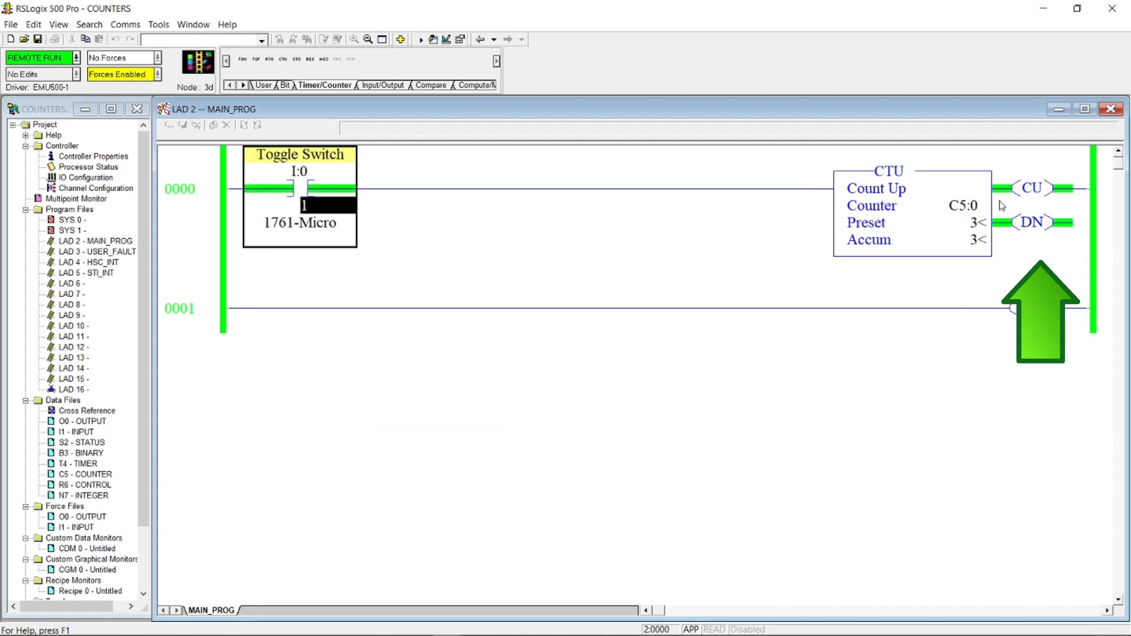
{"action": "right_click", "coordinate": [329, 205]}
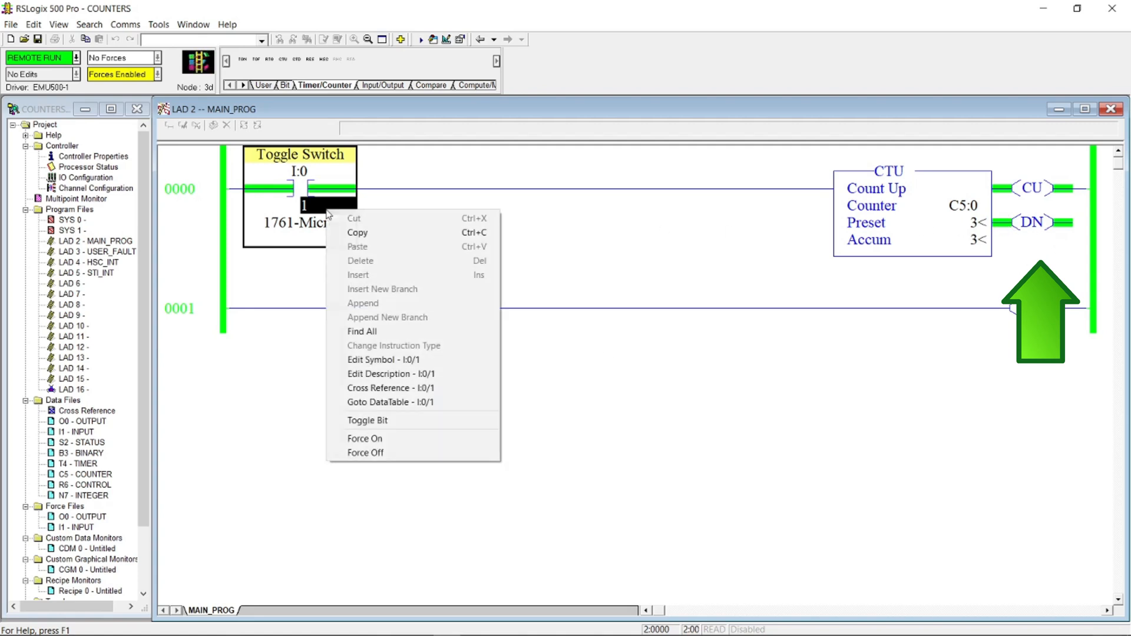
{"action": "left_click", "coordinate": [368, 420]}
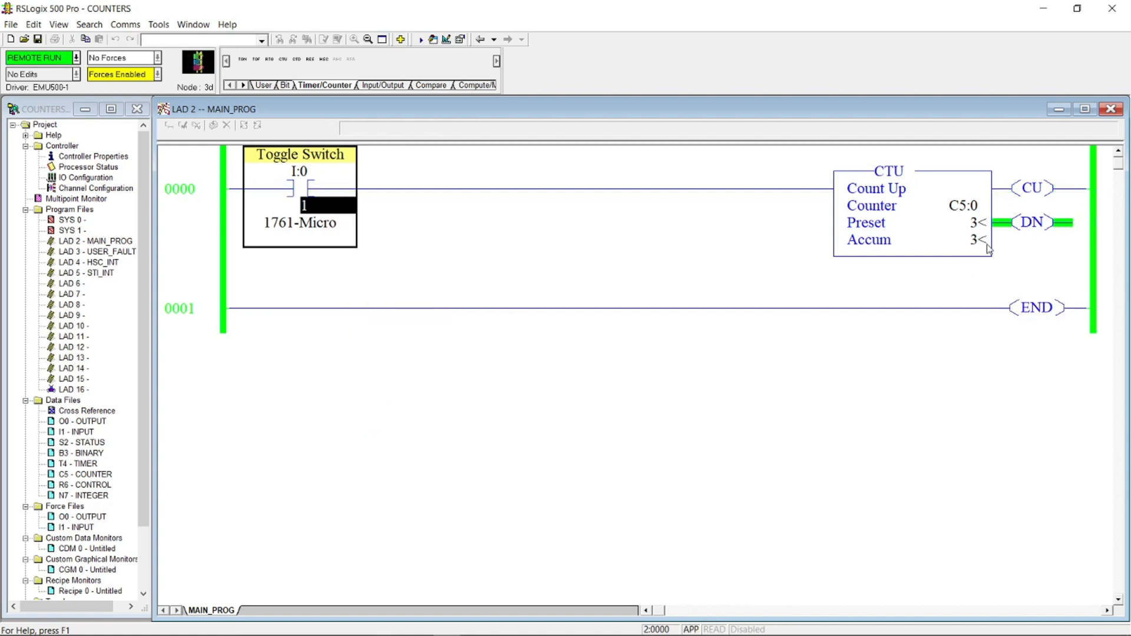
{"action": "mouse_move", "coordinate": [947, 240]}
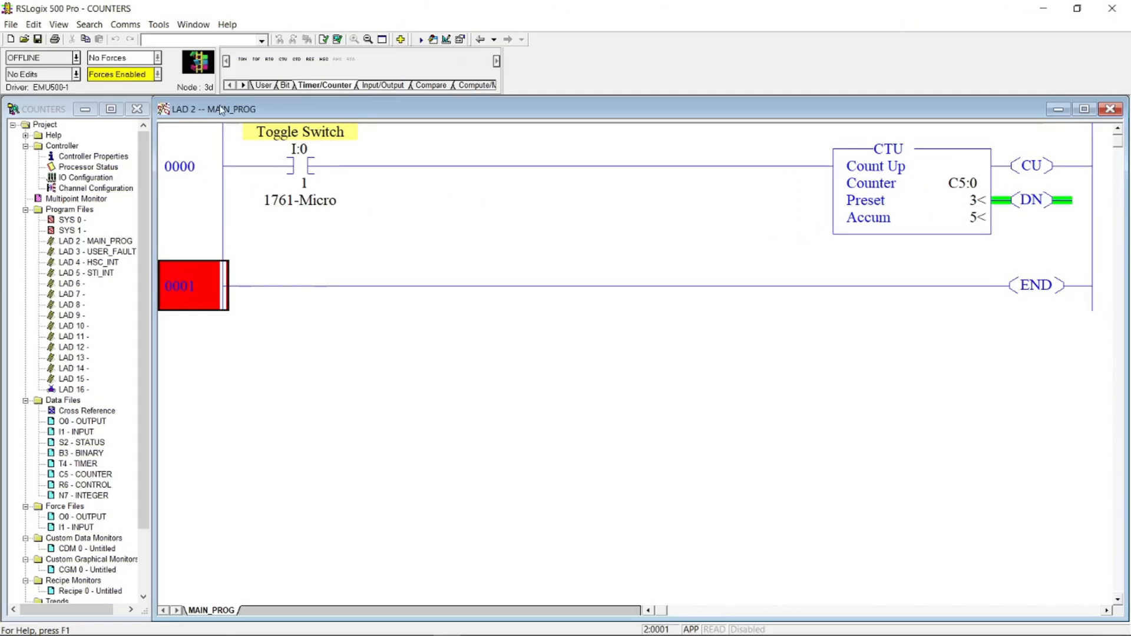
Insert rung 0001 with an XIC contact addressed I:0/2 described as 'Reset Button'
{"action": "left_click", "coordinate": [262, 85]}
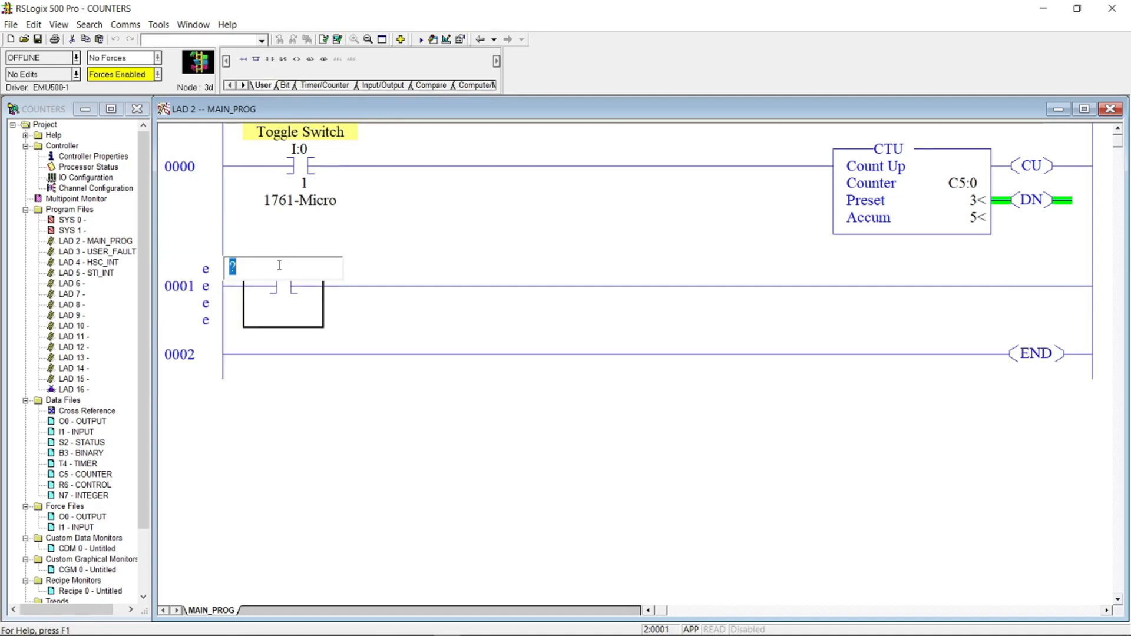
{"action": "type", "text": "I"}
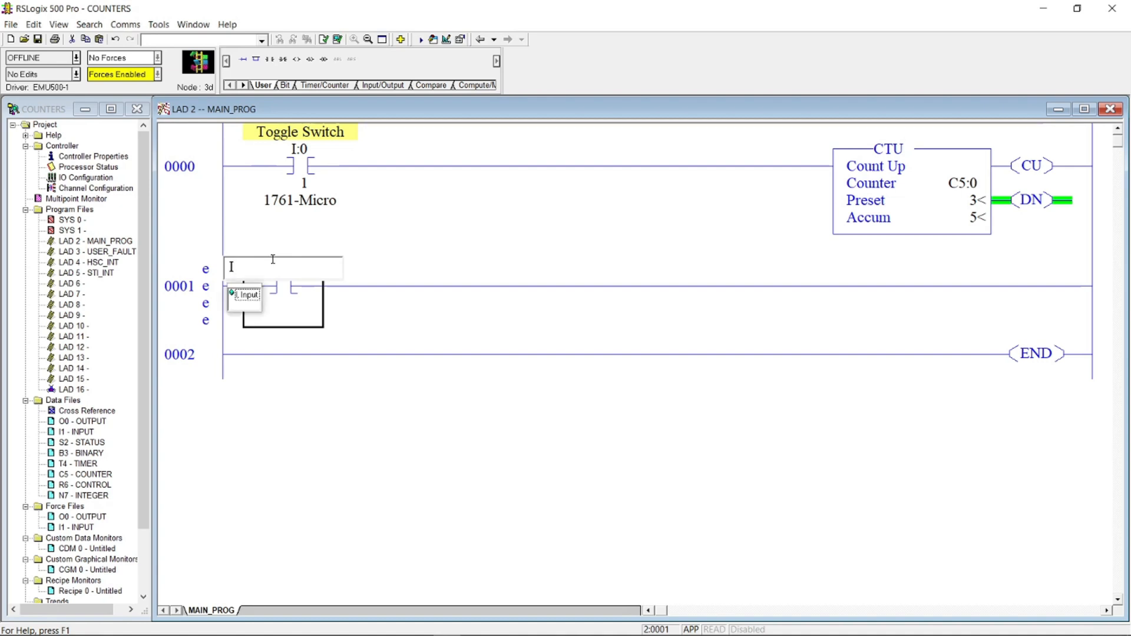
{"action": "type", "text": ":0"}
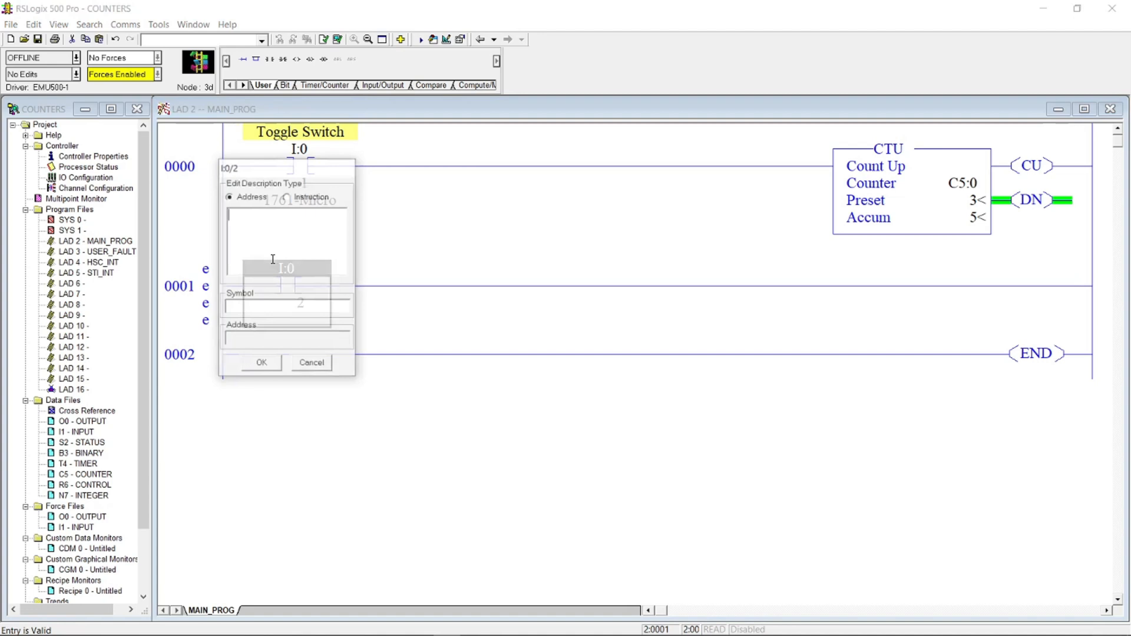
{"action": "type", "text": "Reset Butto"}
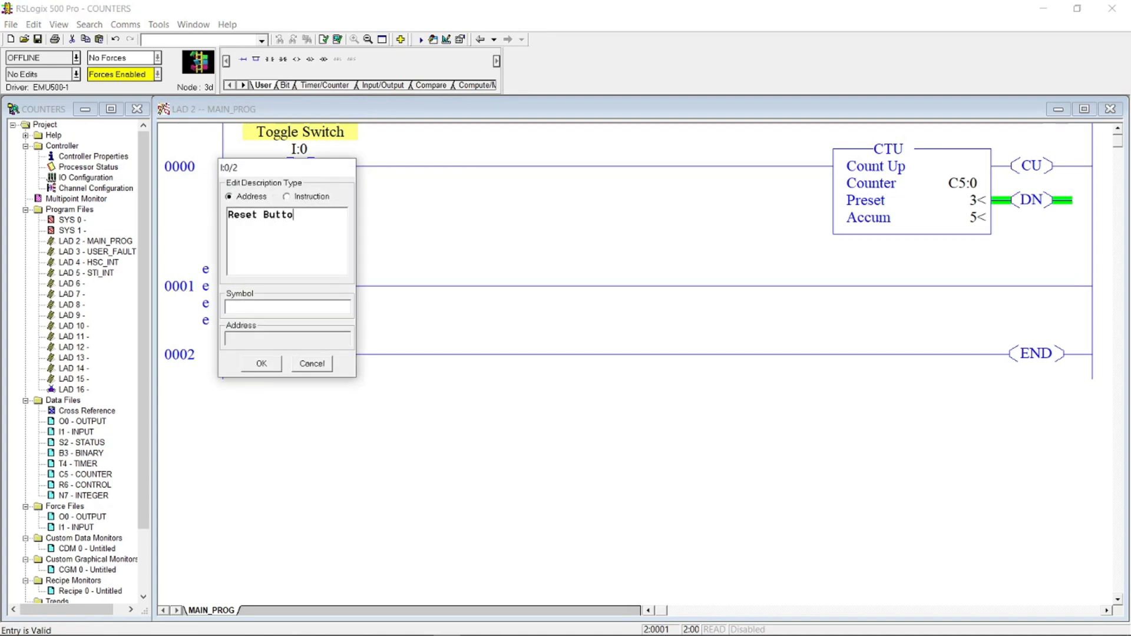
{"action": "type", "text": "n"}
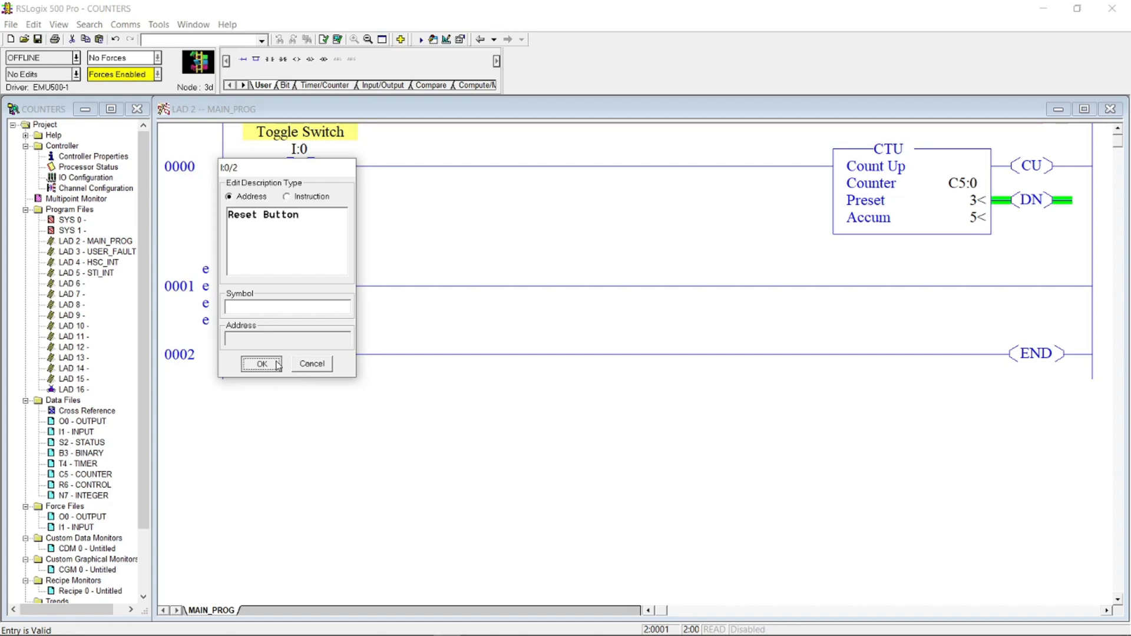
{"action": "left_click", "coordinate": [261, 363]}
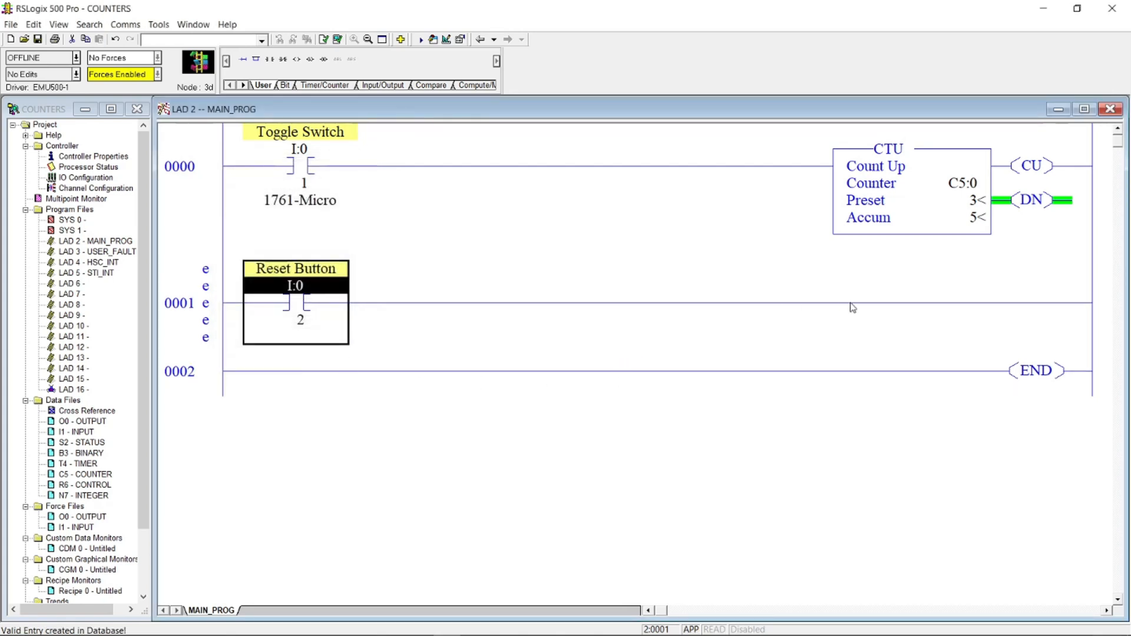
{"action": "mouse_move", "coordinate": [262, 72]}
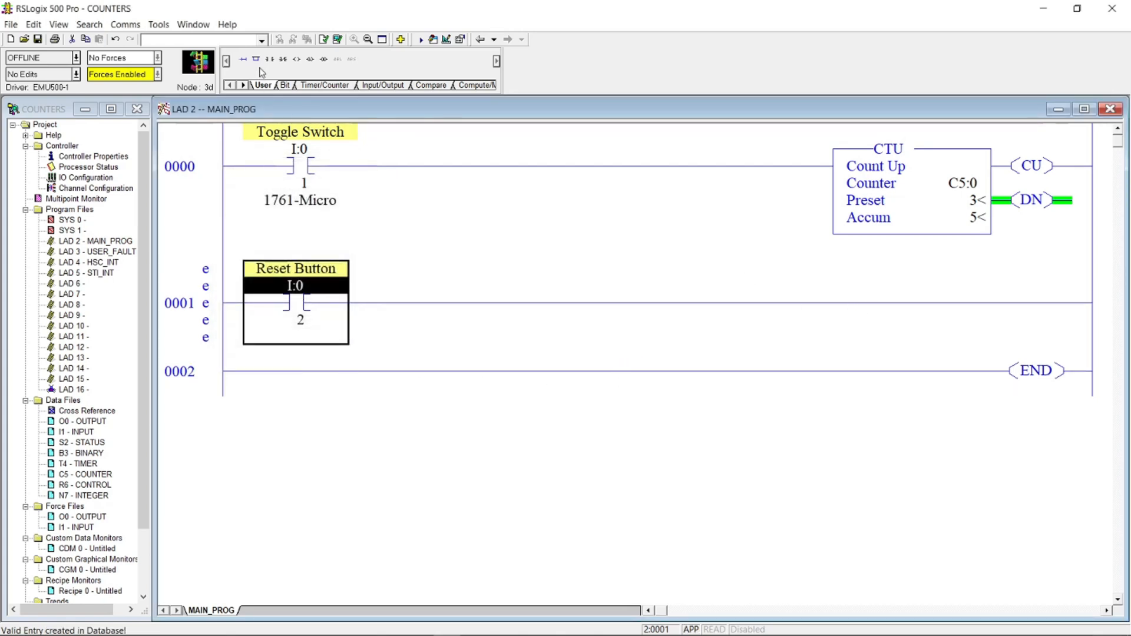
End rung 0001 with a RES instruction addressed to counter C5:0 and accept the edits
{"action": "left_click", "coordinate": [325, 85]}
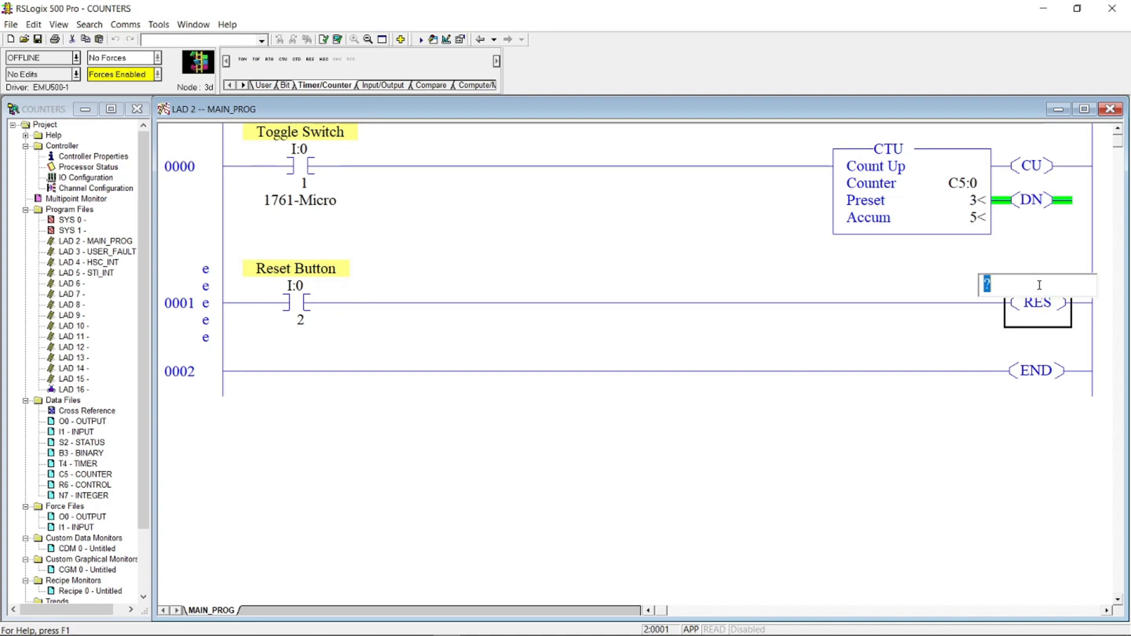
{"action": "type", "text": "C5"}
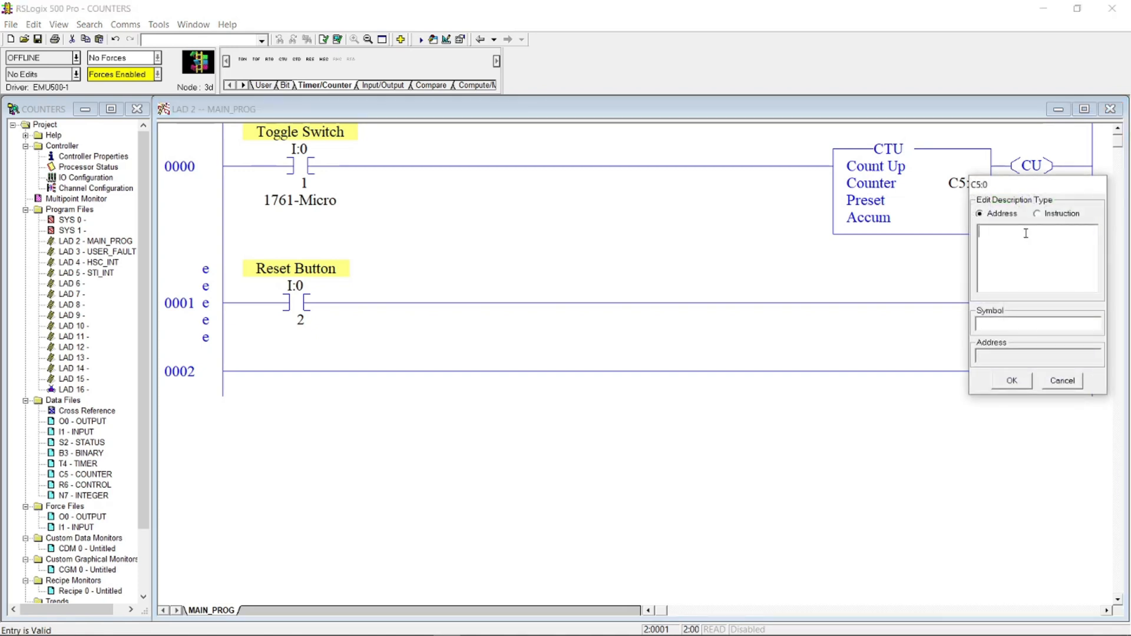
{"action": "left_click", "coordinate": [1010, 381]}
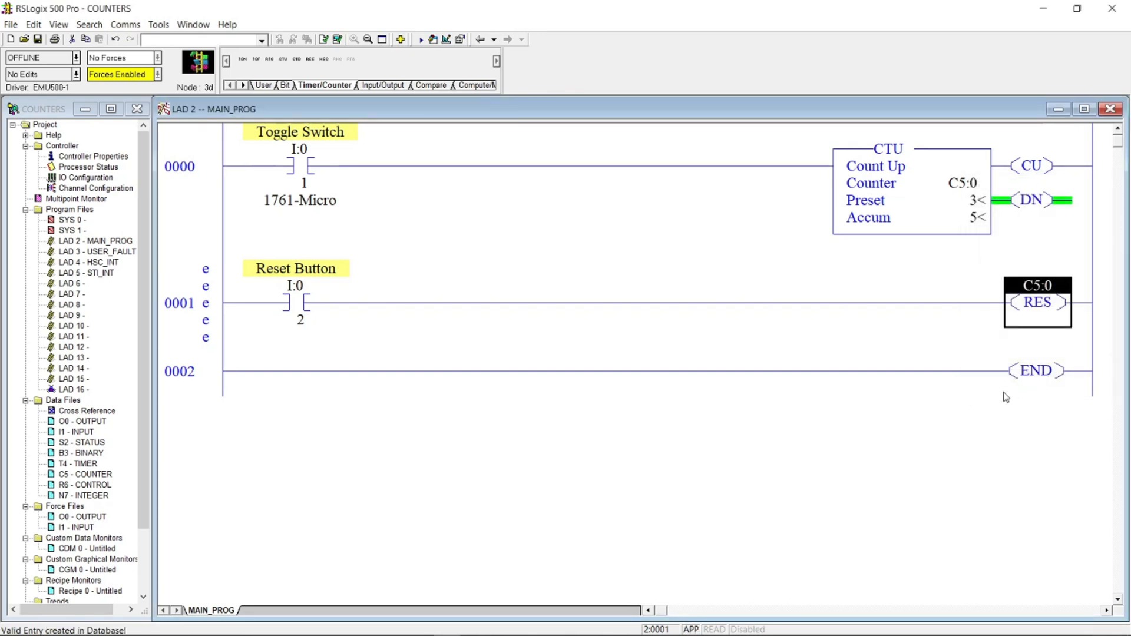
{"action": "mouse_move", "coordinate": [679, 388]}
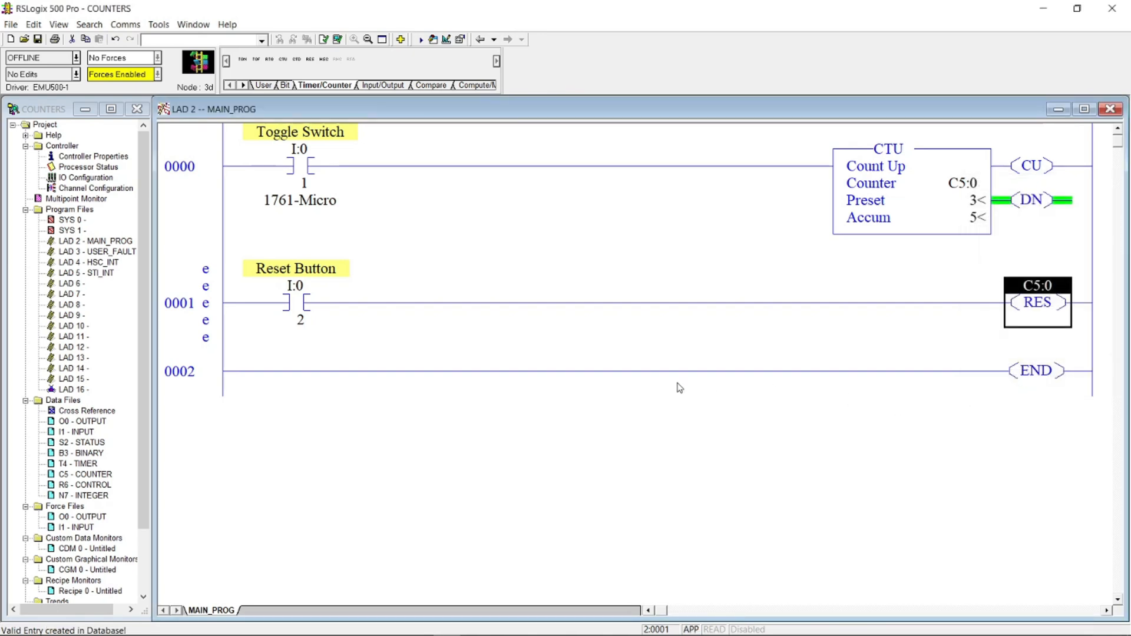
{"action": "left_click", "coordinate": [179, 371]}
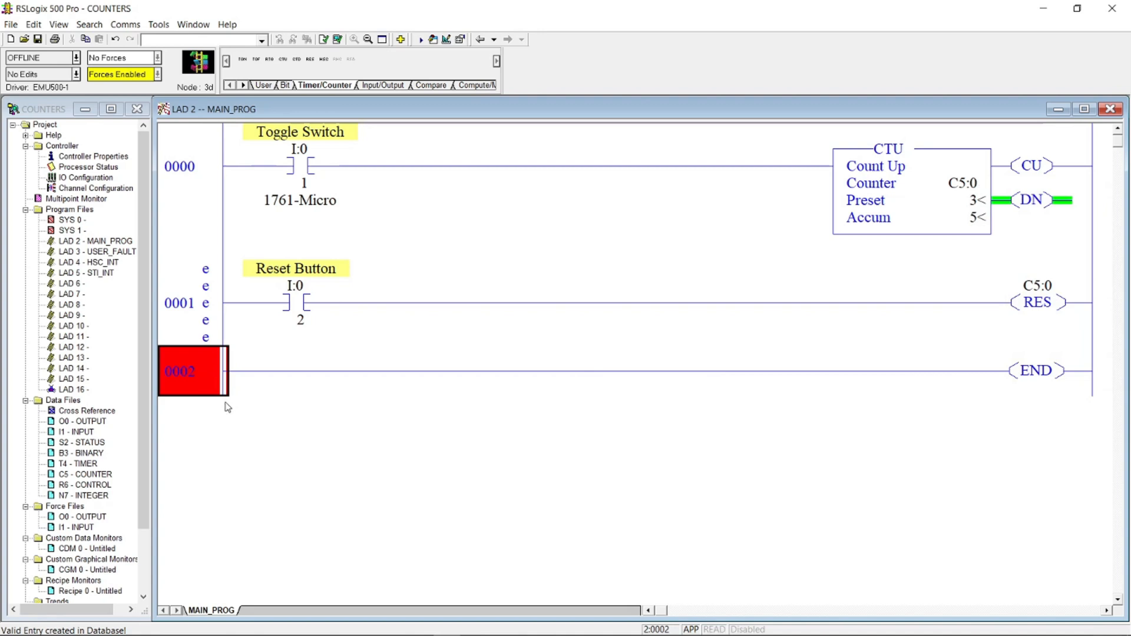
{"action": "mouse_move", "coordinate": [130, 240]}
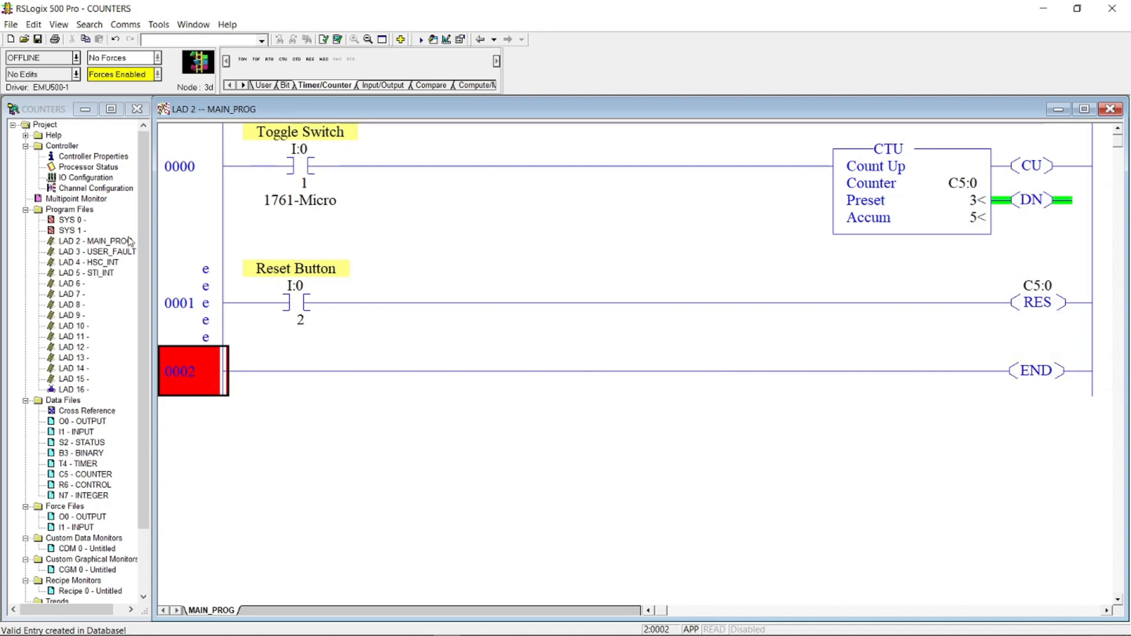
Download the edited program to the emulator and return the processor to Run mode
{"action": "left_click", "coordinate": [76, 57]}
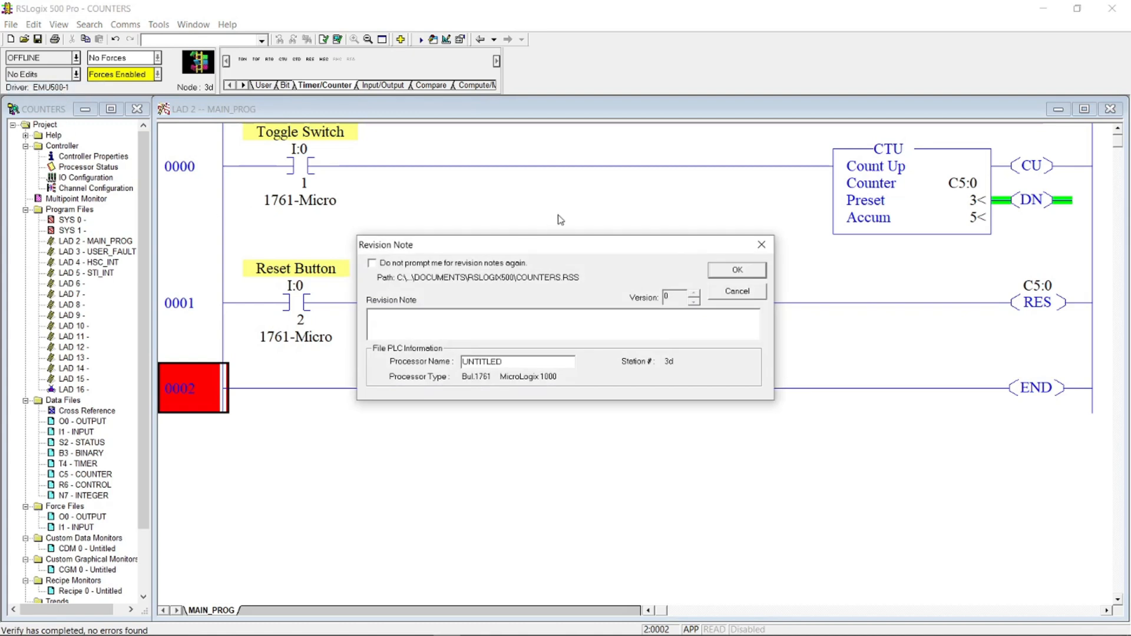
{"action": "left_click", "coordinate": [736, 268]}
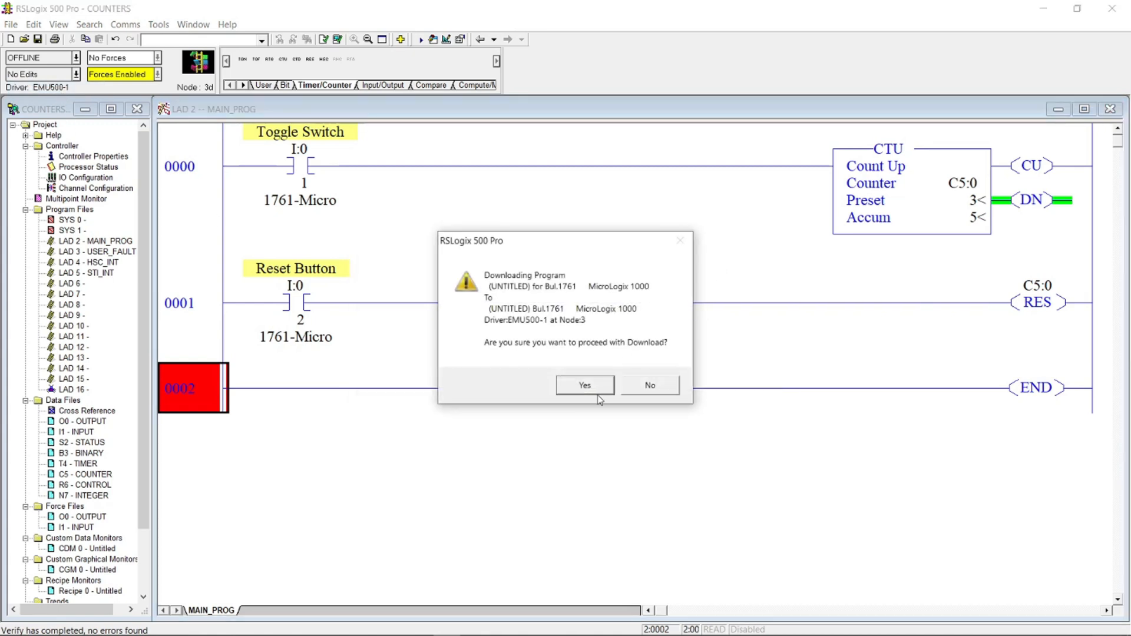
{"action": "left_click", "coordinate": [584, 385]}
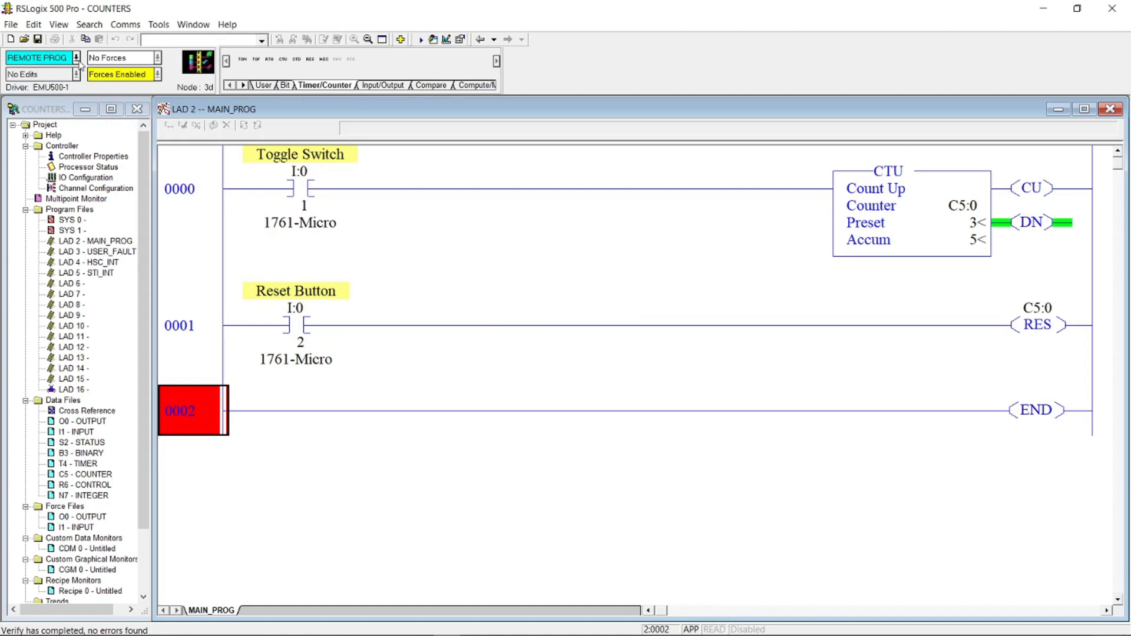
{"action": "left_click", "coordinate": [75, 57]}
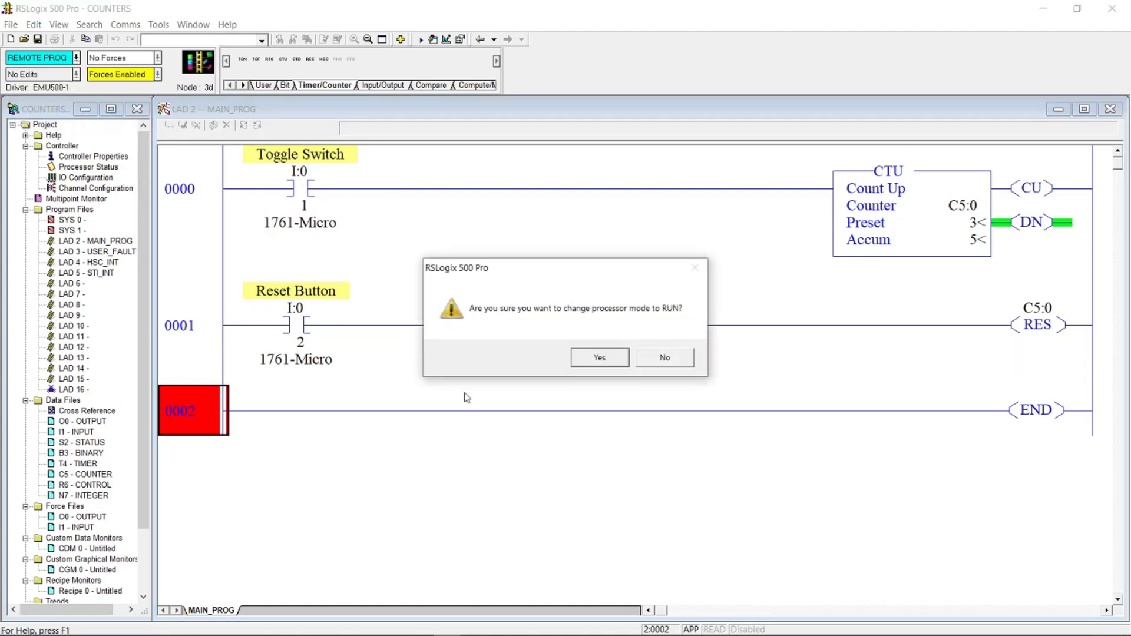
{"action": "left_click", "coordinate": [599, 358]}
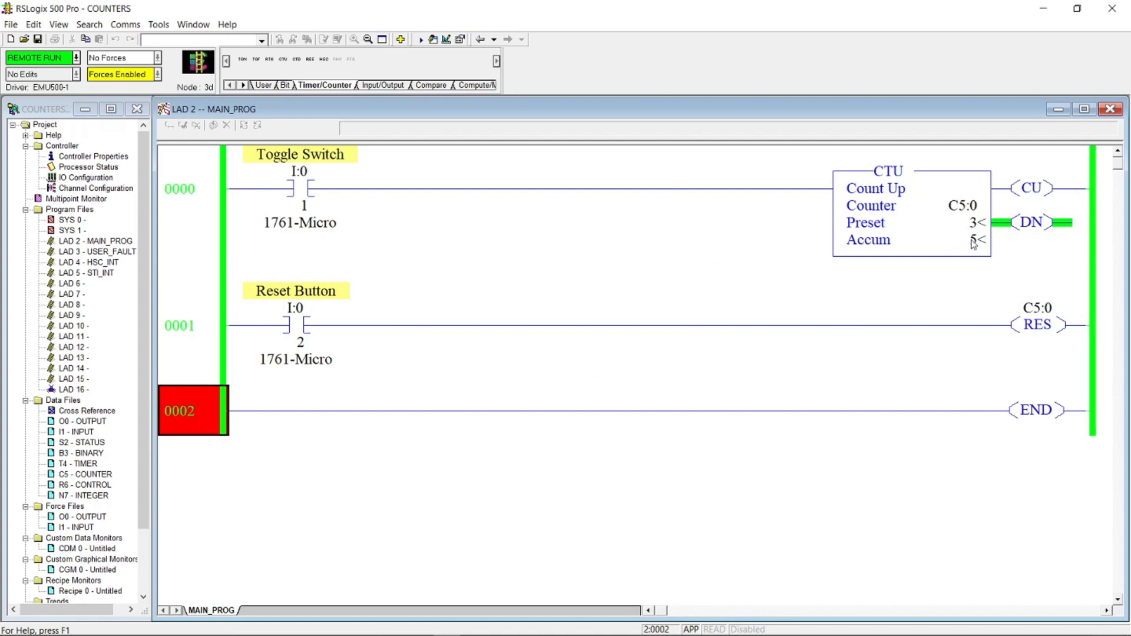
Toggle Reset Button input I:0/2 on then off, resetting counter C5:0's accumulator to 0
{"action": "left_click", "coordinate": [296, 325]}
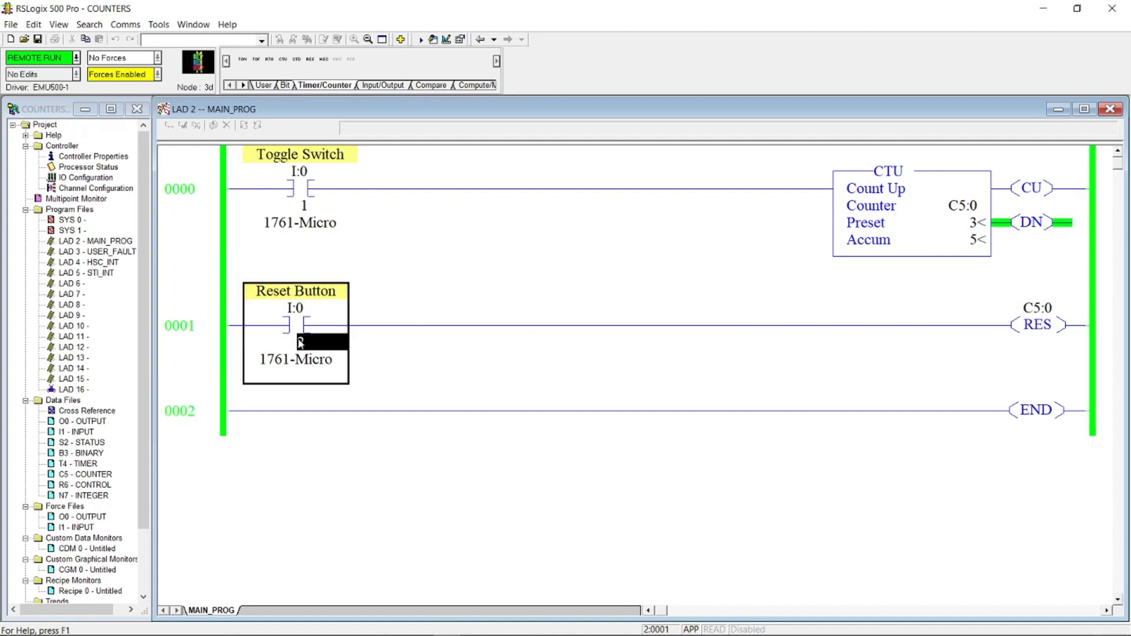
{"action": "right_click", "coordinate": [298, 340]}
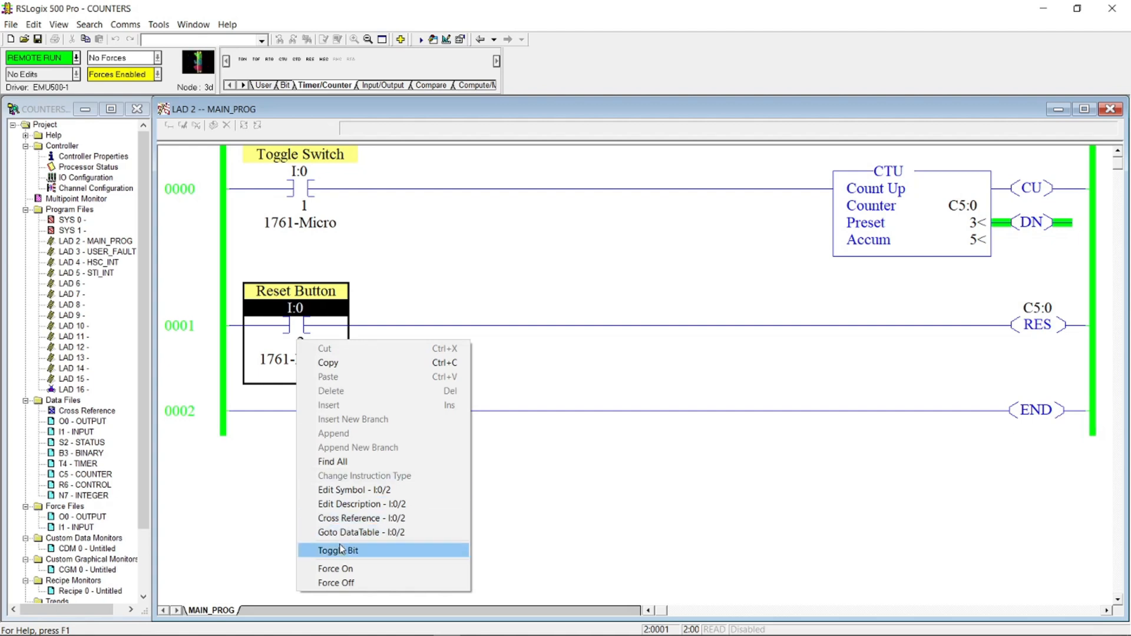
{"action": "left_click", "coordinate": [339, 551]}
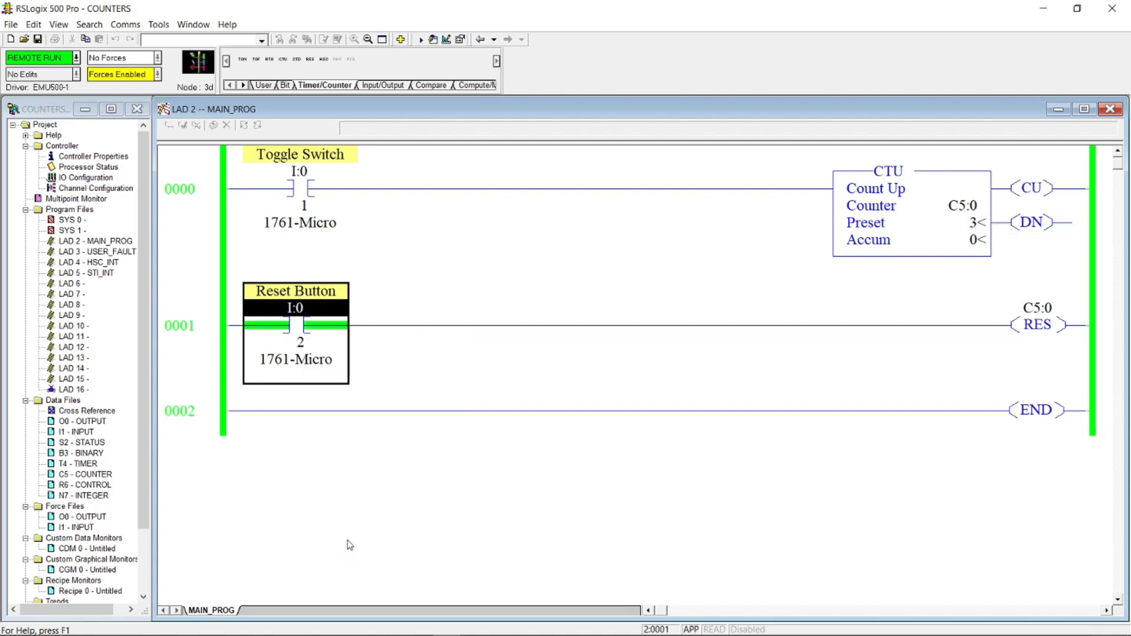
{"action": "mouse_move", "coordinate": [405, 397]}
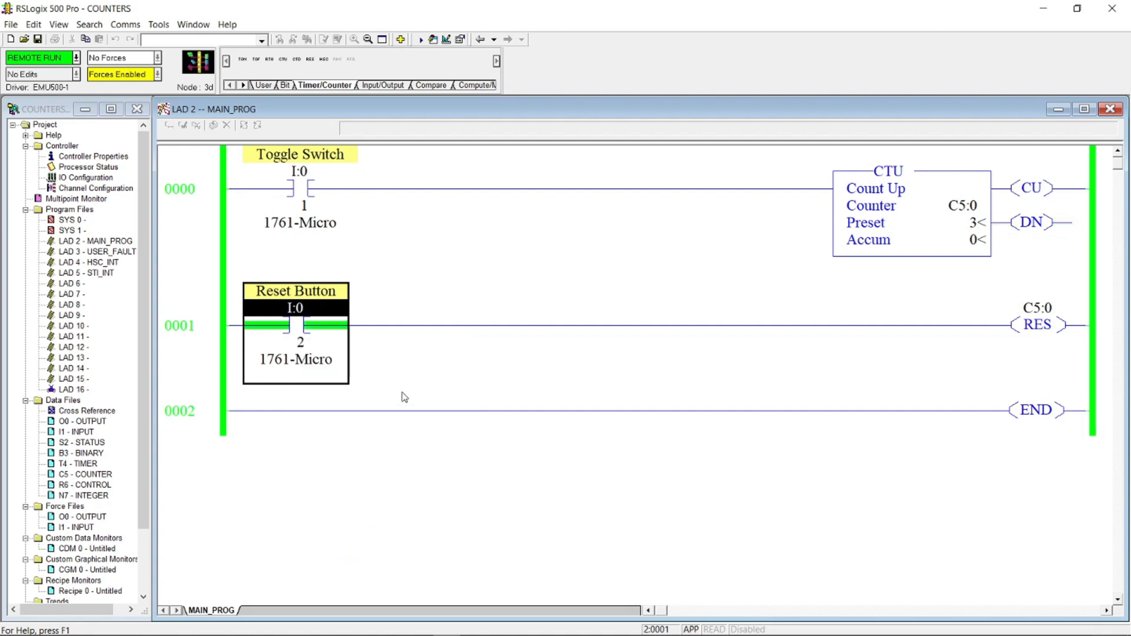
{"action": "right_click", "coordinate": [296, 329]}
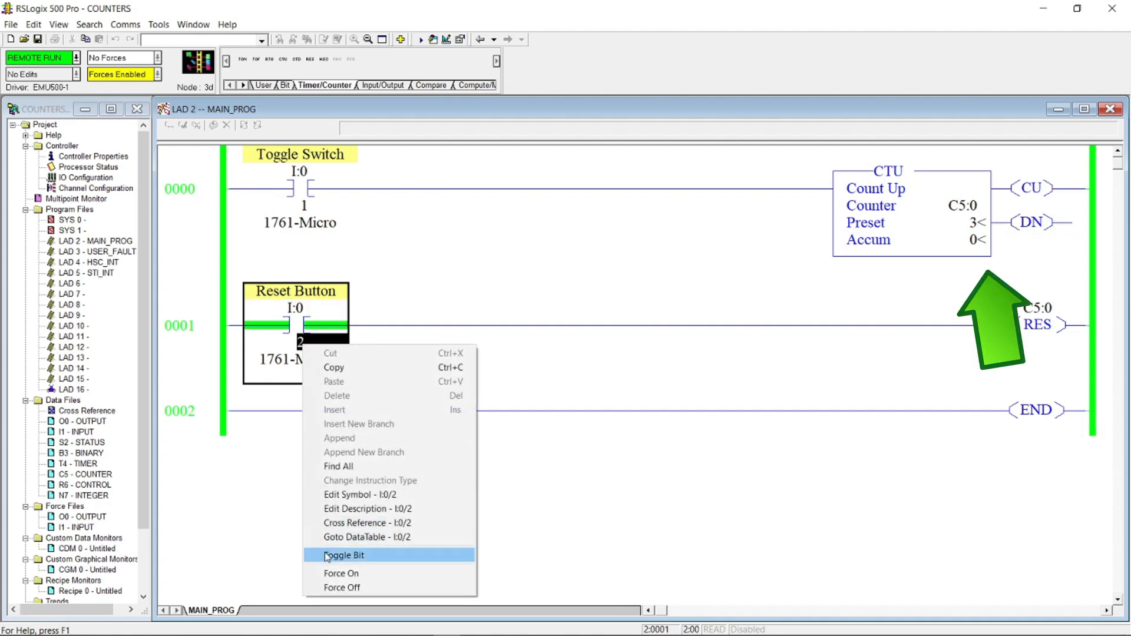
{"action": "left_click", "coordinate": [345, 555]}
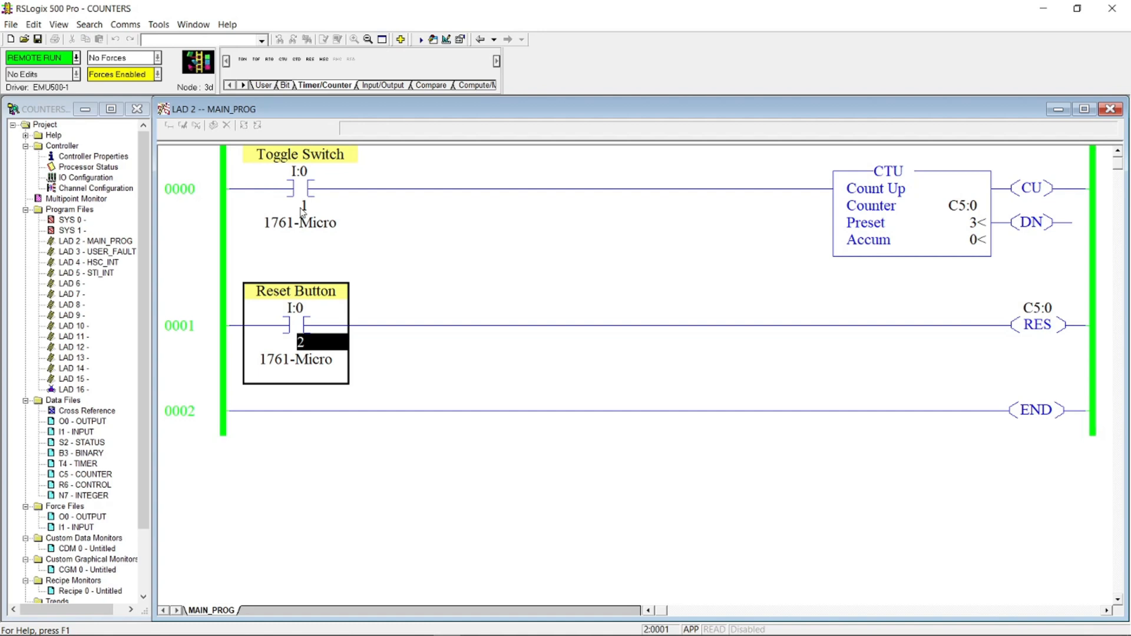
Toggle I:0/1 on and off until C5:0's accumulator reaches 3 and DN energizes
{"action": "right_click", "coordinate": [302, 202]}
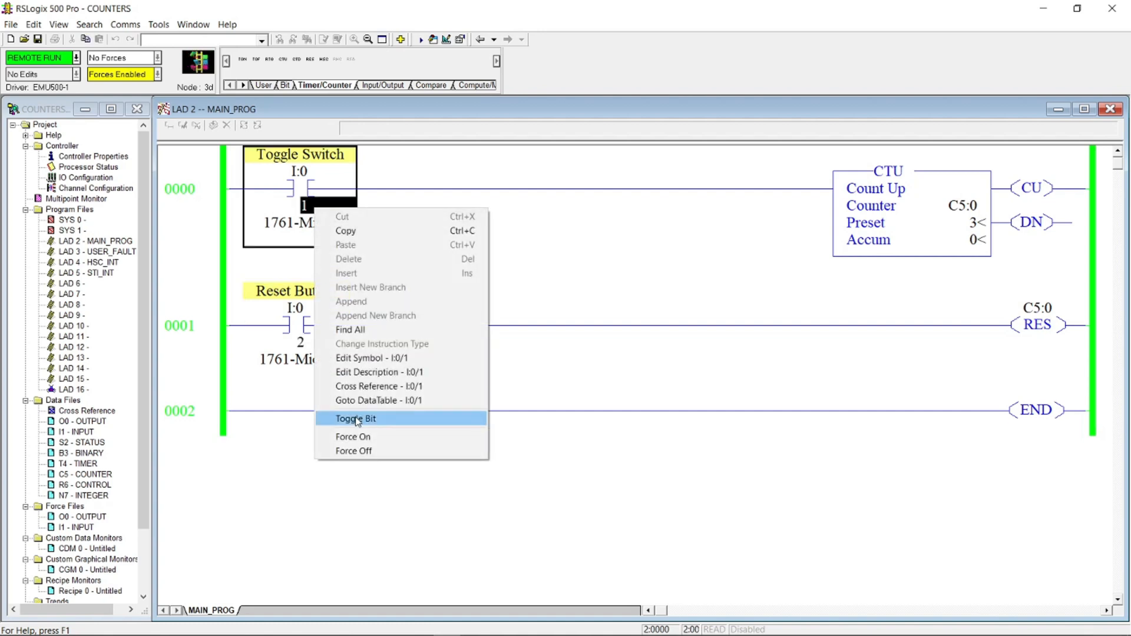
{"action": "left_click", "coordinate": [356, 419]}
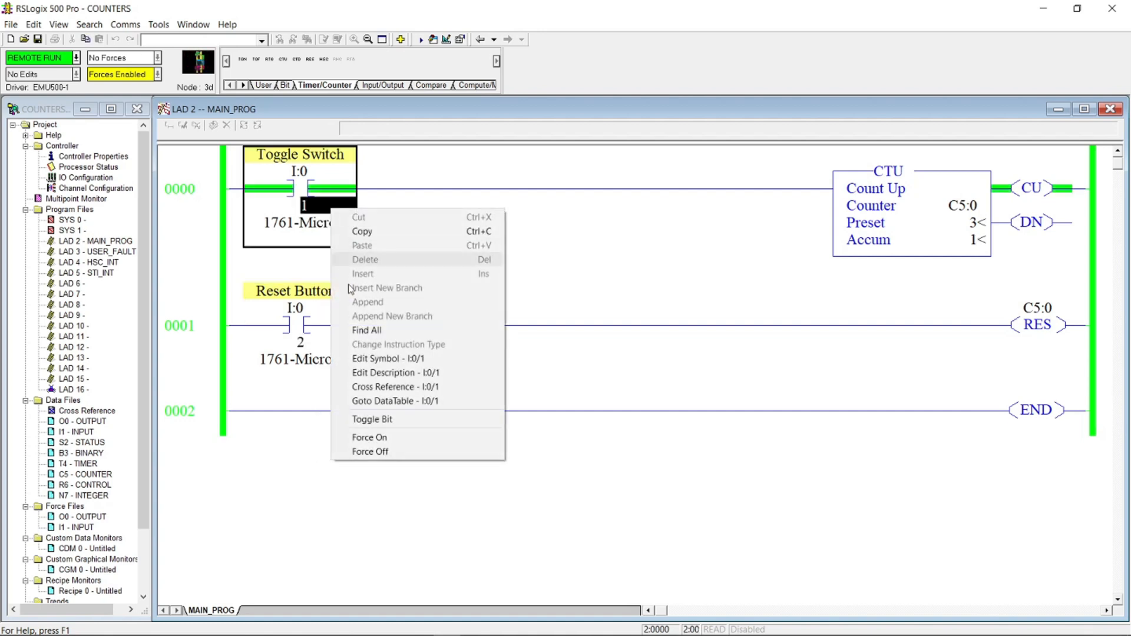
{"action": "left_click", "coordinate": [353, 321]}
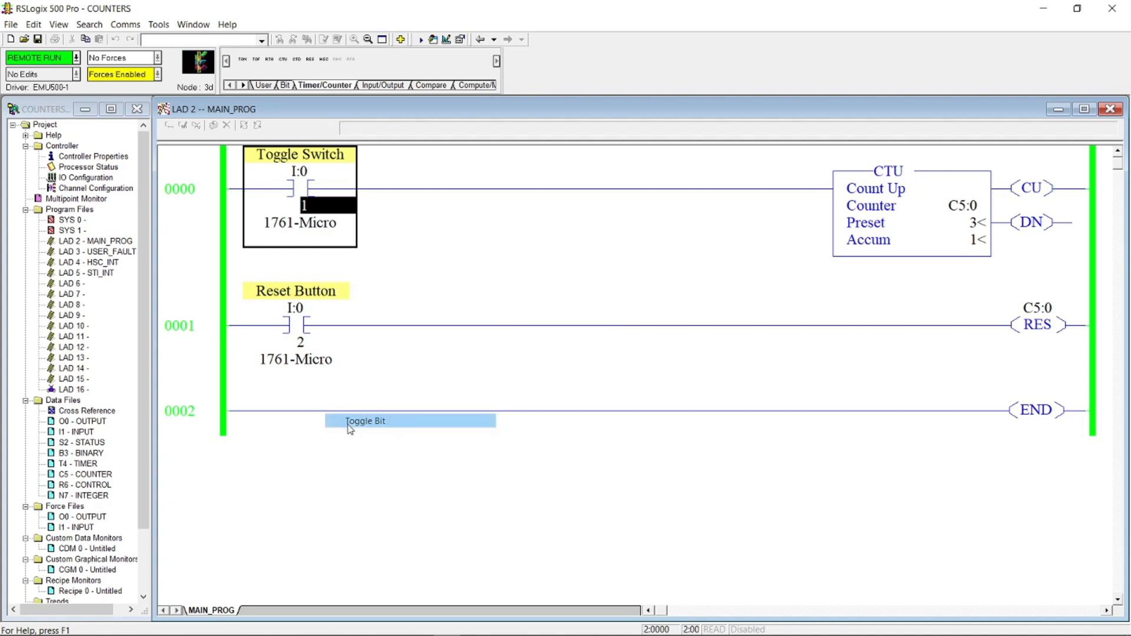
{"action": "right_click", "coordinate": [296, 195]}
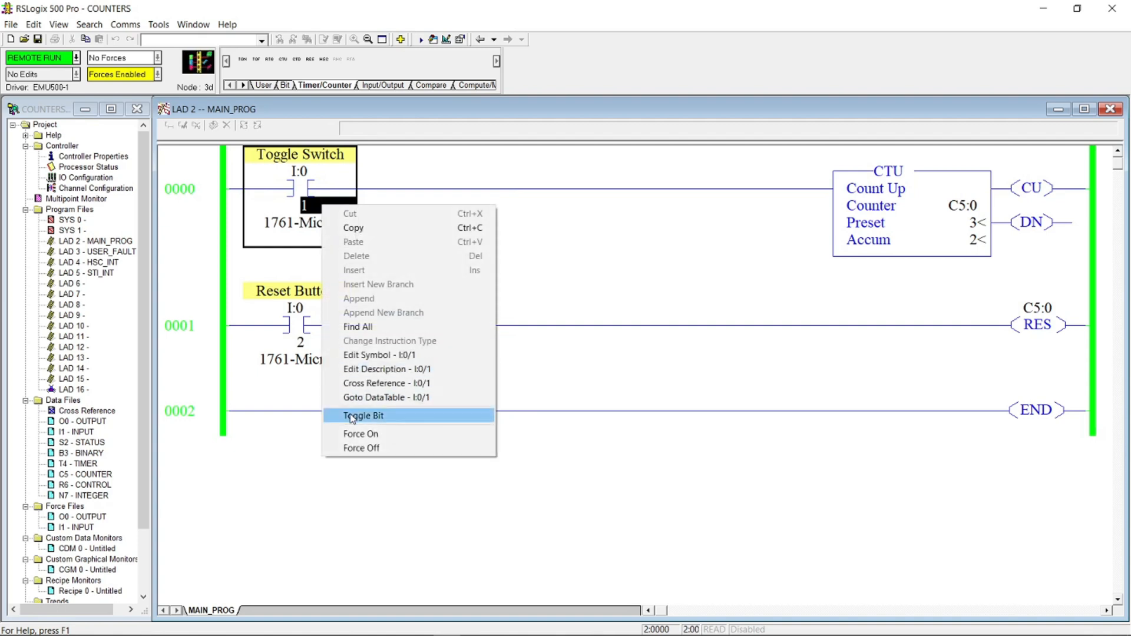
{"action": "left_click", "coordinate": [363, 416]}
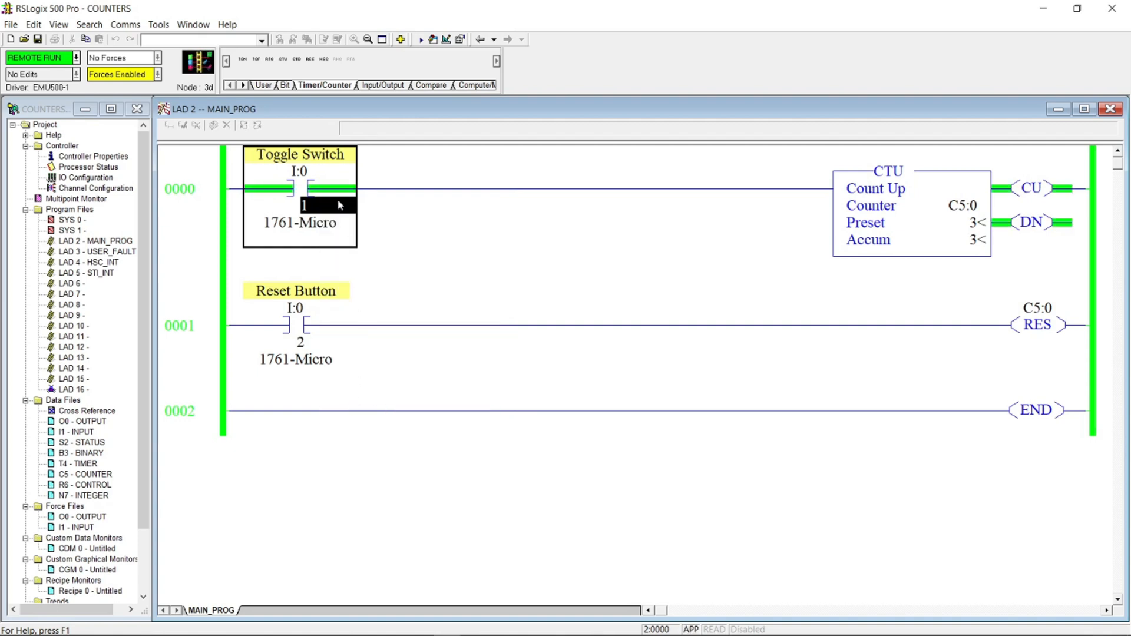
{"action": "right_click", "coordinate": [299, 188]}
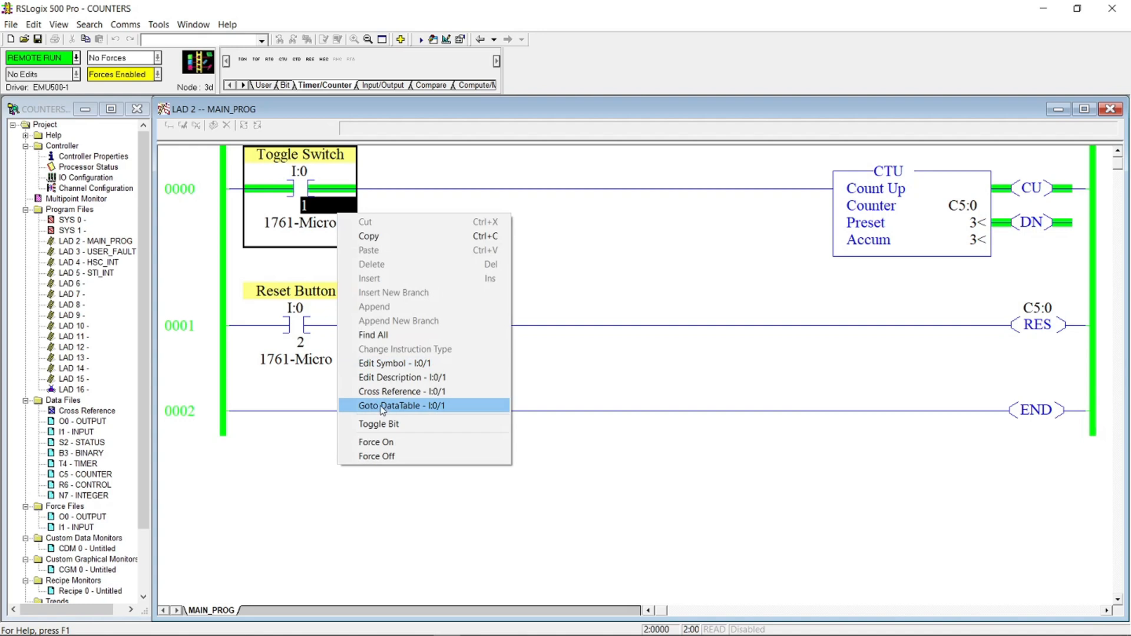
{"action": "left_click", "coordinate": [400, 405]}
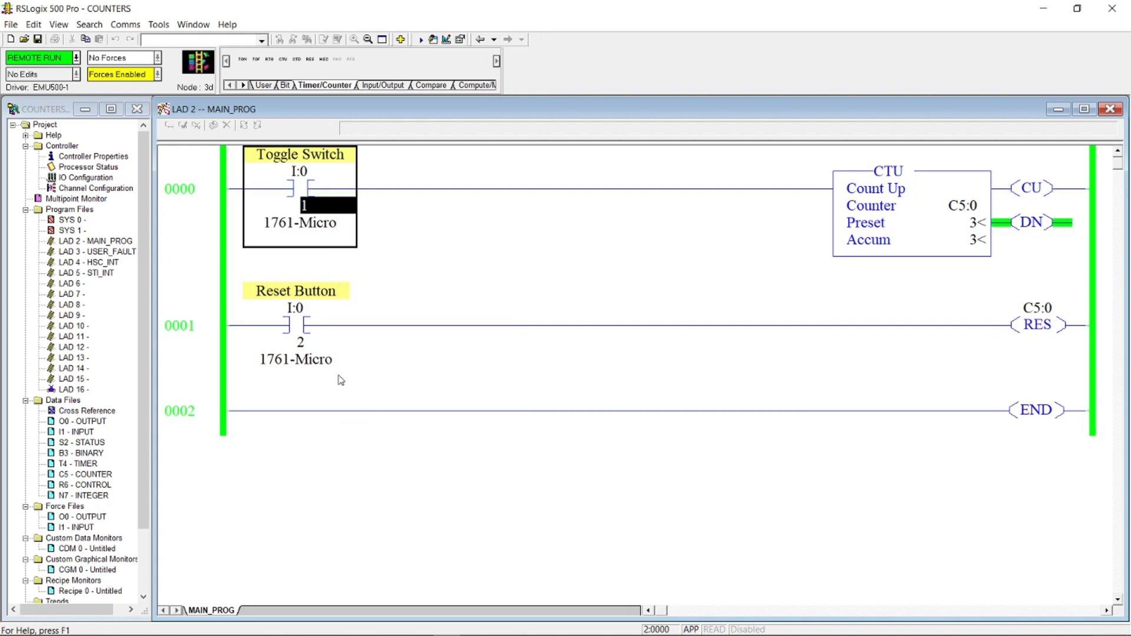
Toggle reset input I:0/2 on then off, clearing C5:0's accumulator to 0 and dropping DN
{"action": "right_click", "coordinate": [296, 327]}
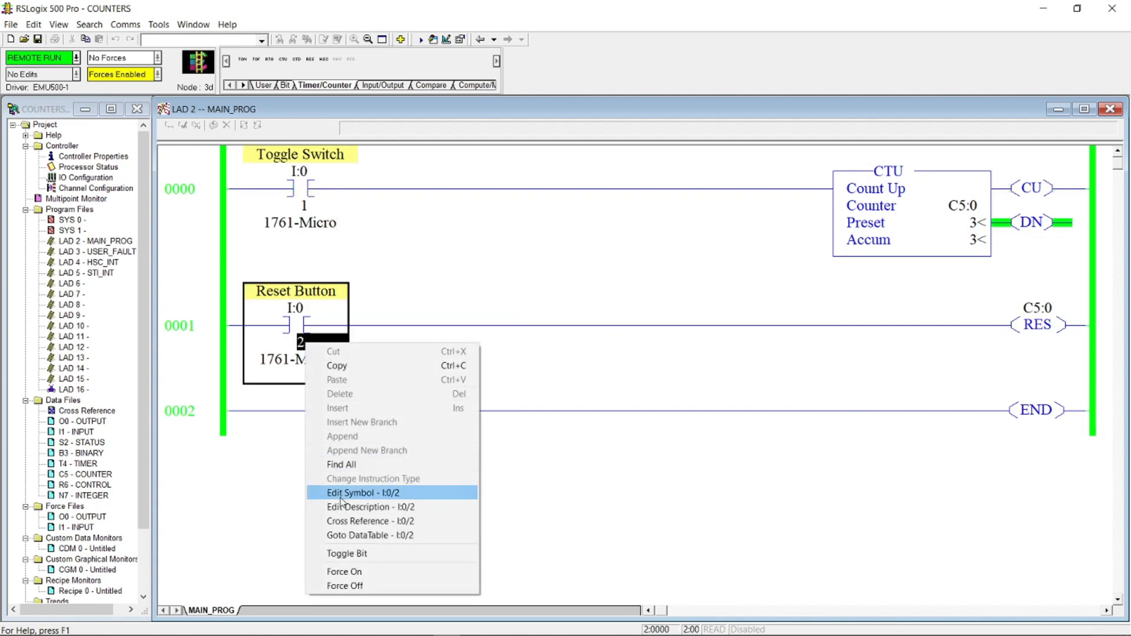
{"action": "left_click", "coordinate": [347, 554]}
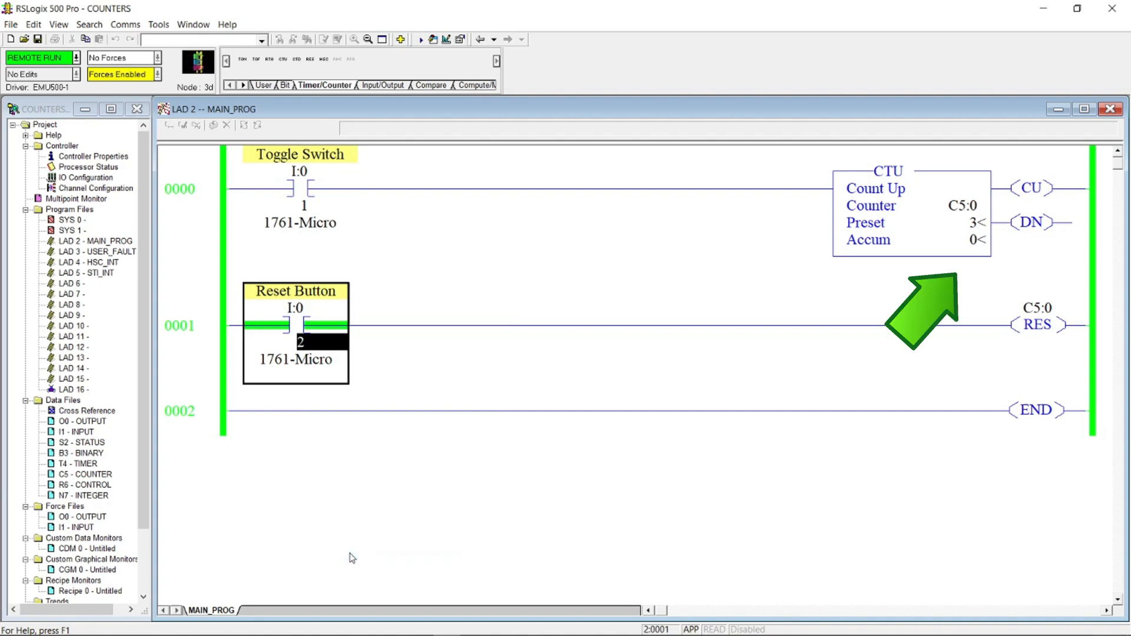
{"action": "right_click", "coordinate": [296, 326]}
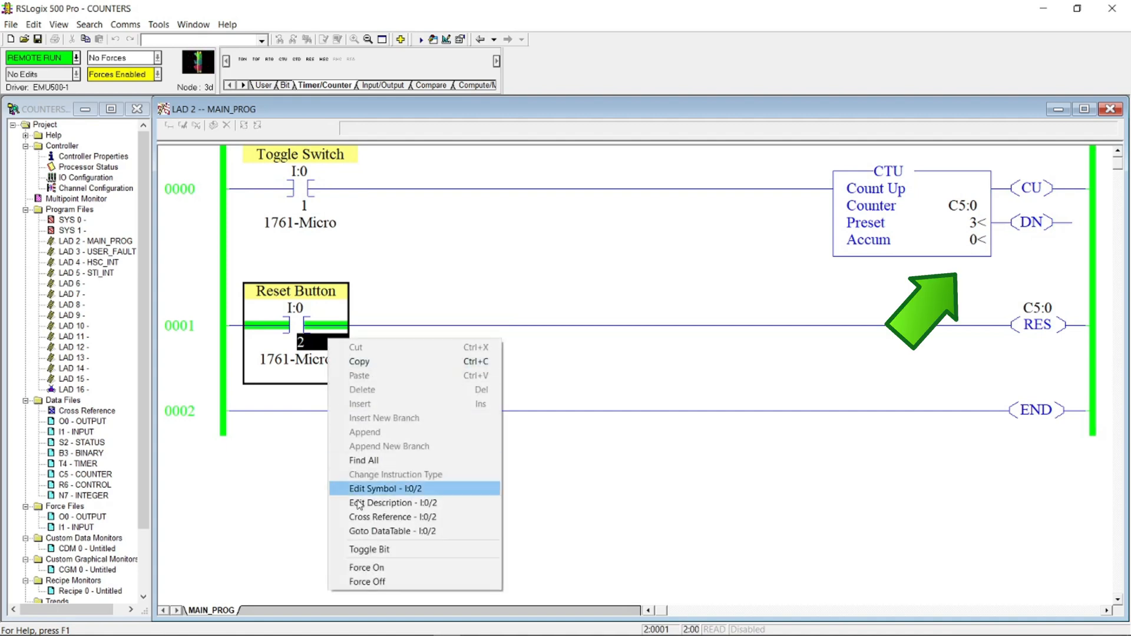
{"action": "left_click", "coordinate": [456, 442]}
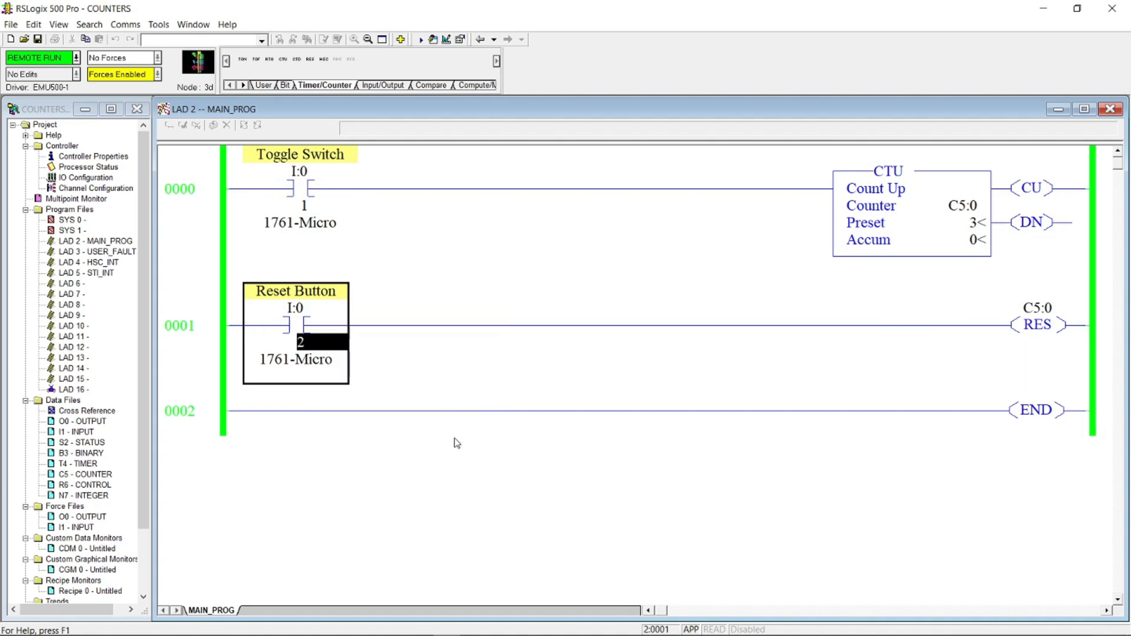